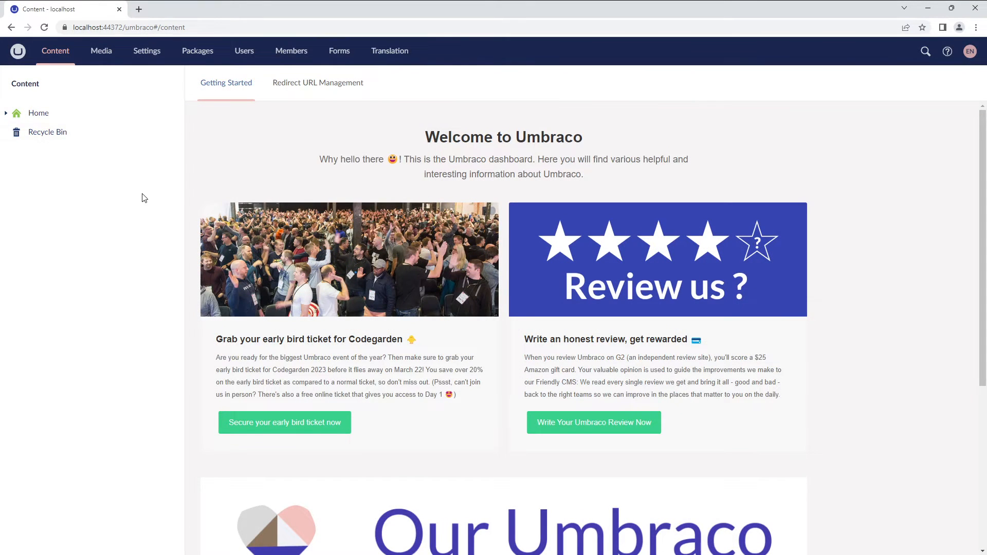
Expand Home and Products in the content tree to reveal all product pages
{"action": "left_click", "coordinate": [6, 113]}
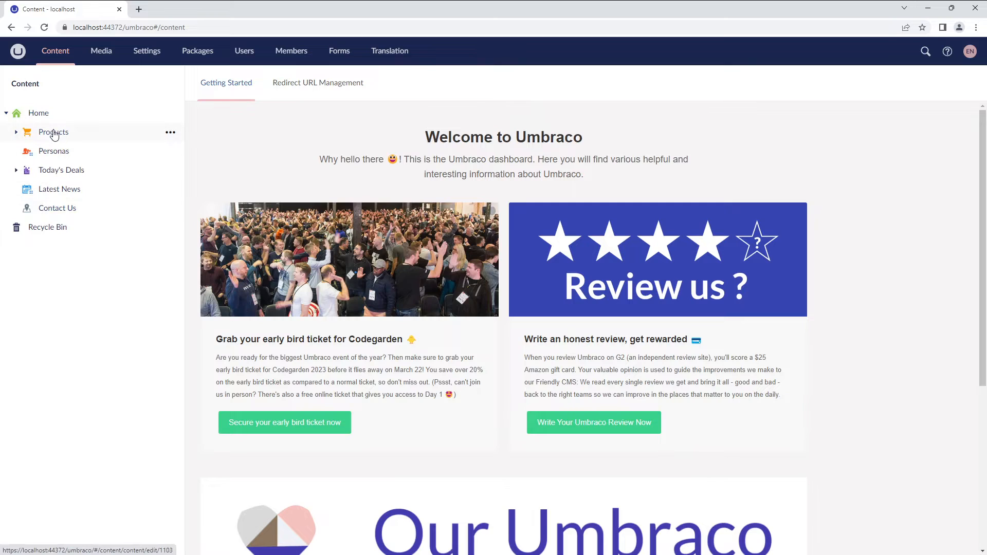
{"action": "left_click", "coordinate": [15, 132]}
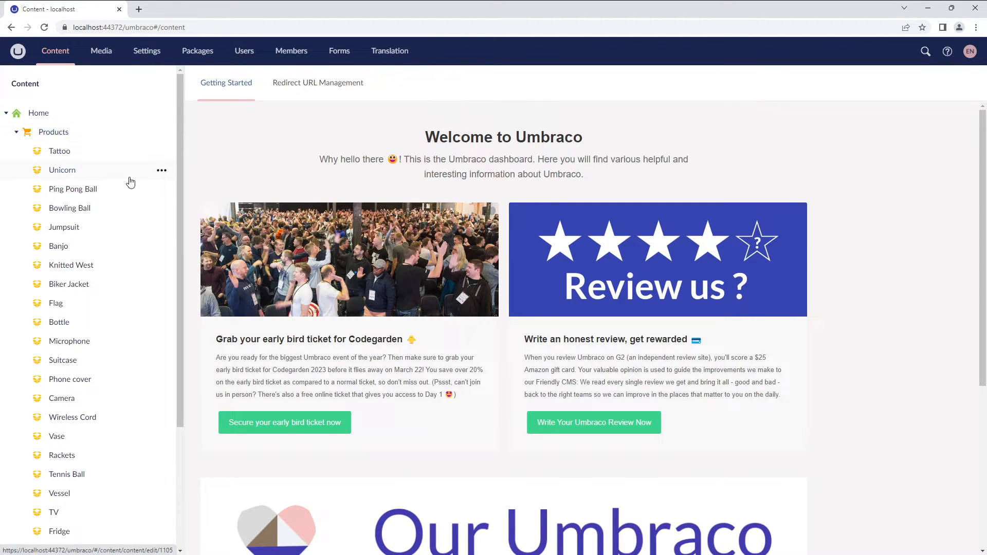
{"action": "scroll", "scroll_direction": "down", "scroll_amount": 3}
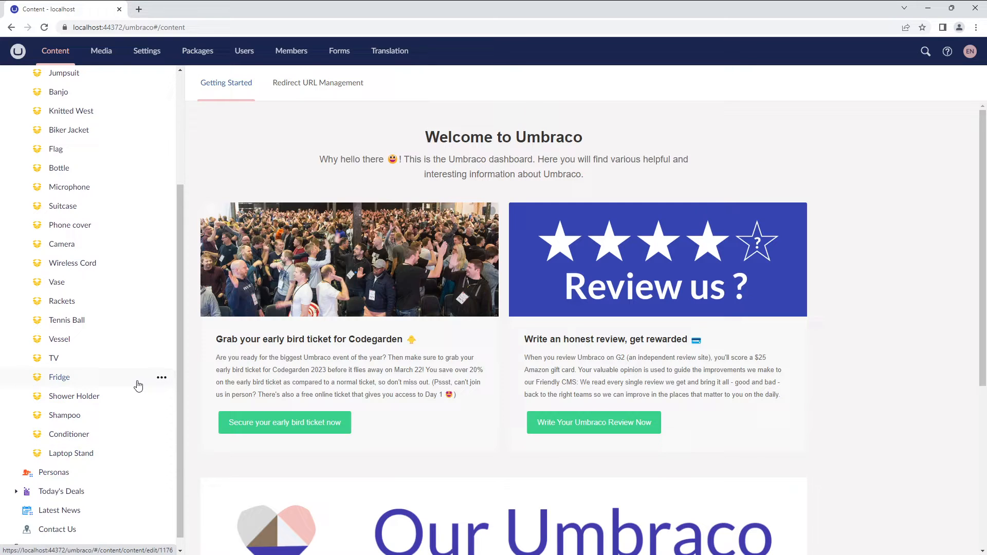
{"action": "mouse_move", "coordinate": [148, 304]}
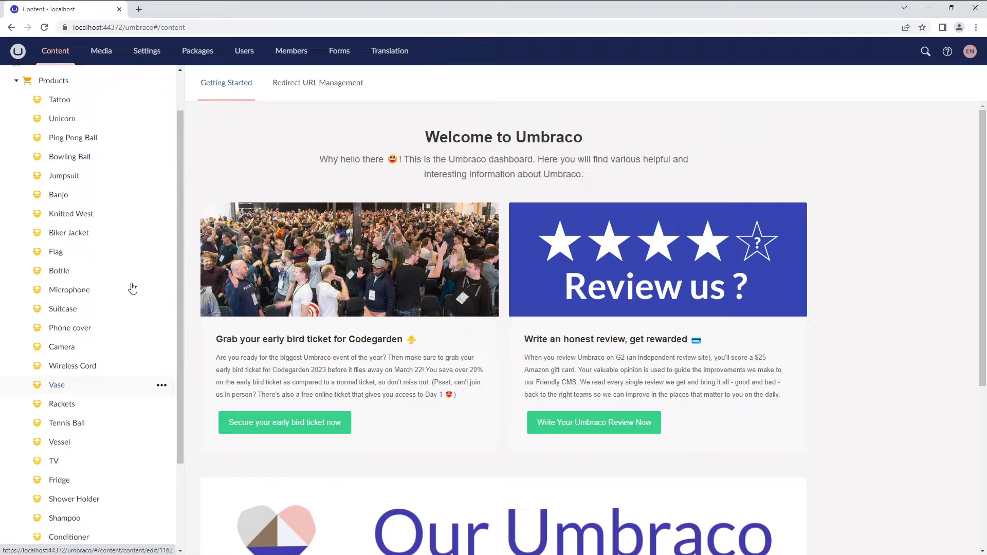
{"action": "scroll", "scroll_direction": "up", "scroll_amount": 3}
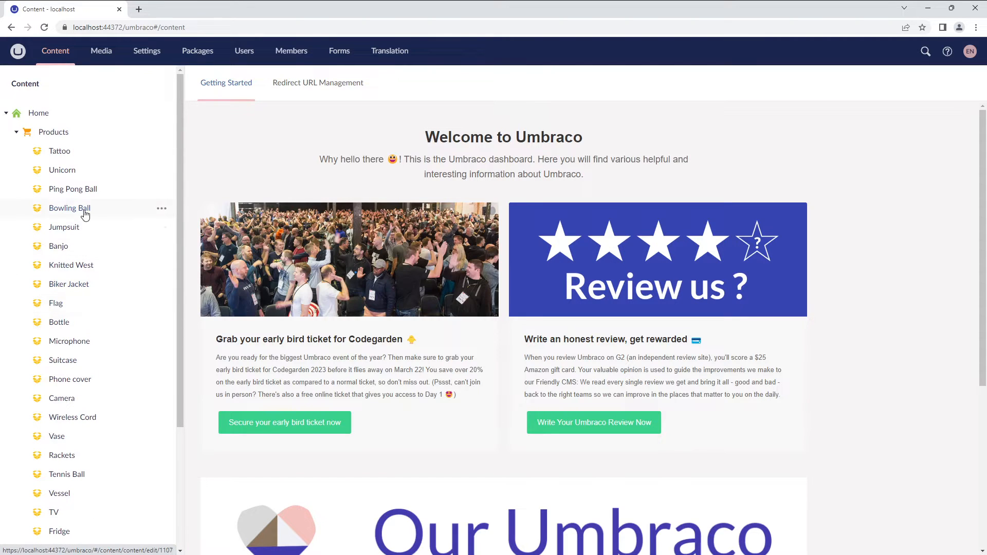
{"action": "mouse_move", "coordinate": [87, 473]}
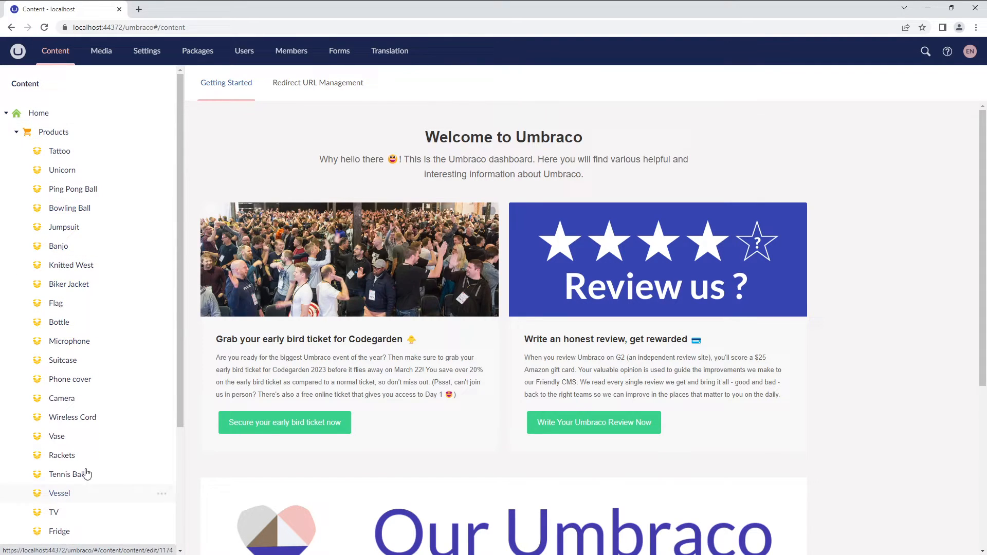
{"action": "mouse_move", "coordinate": [79, 245]}
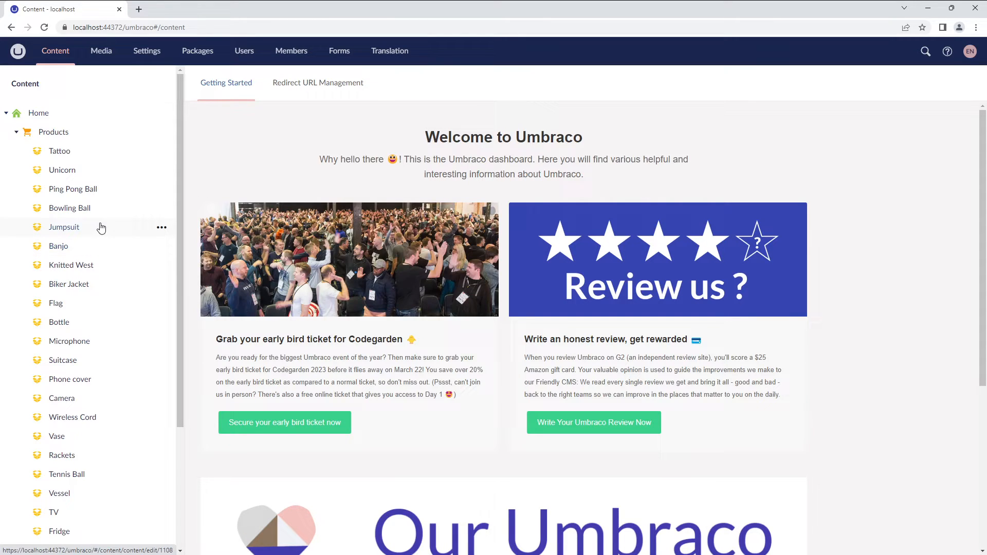
{"action": "mouse_move", "coordinate": [97, 206]}
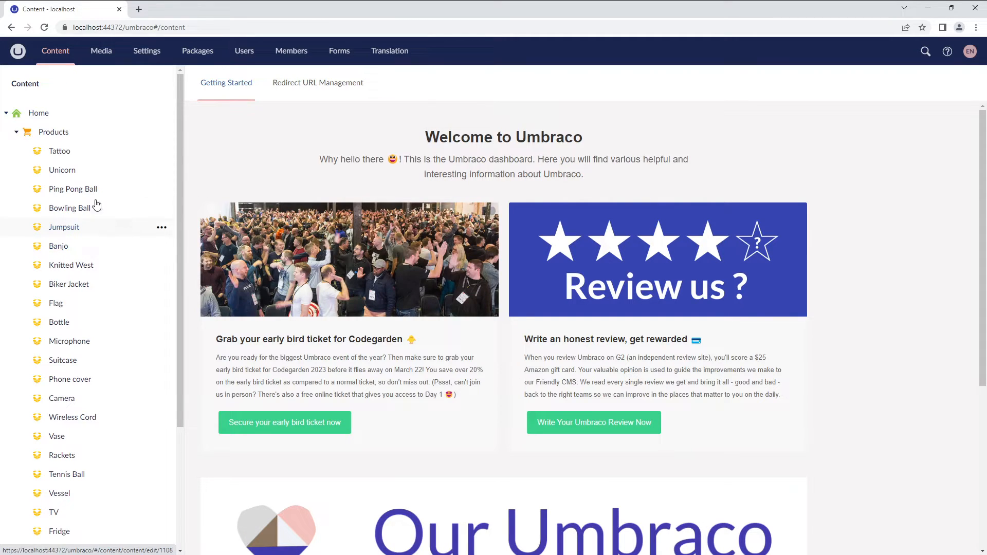
{"action": "mouse_move", "coordinate": [71, 145]}
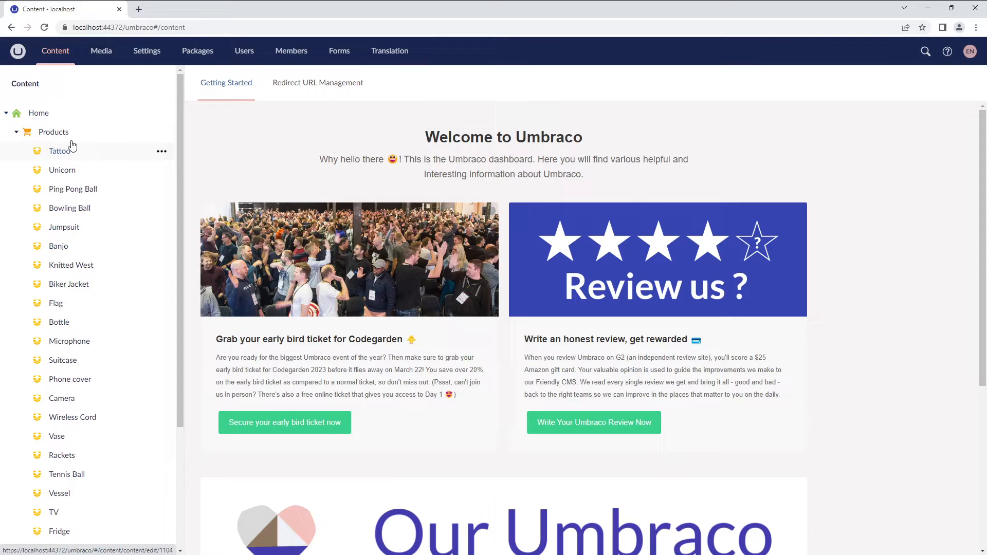
{"action": "mouse_move", "coordinate": [57, 137]}
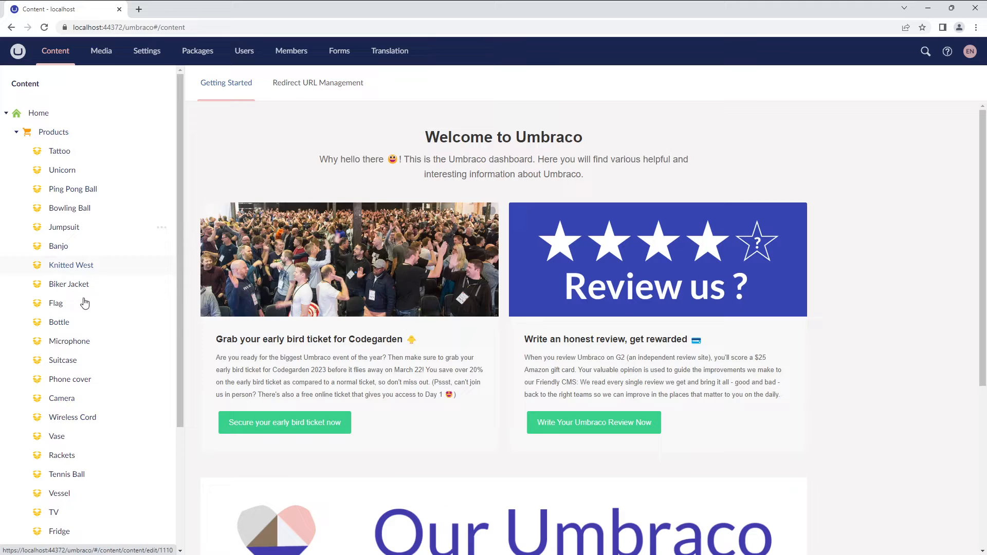
{"action": "mouse_move", "coordinate": [53, 132]}
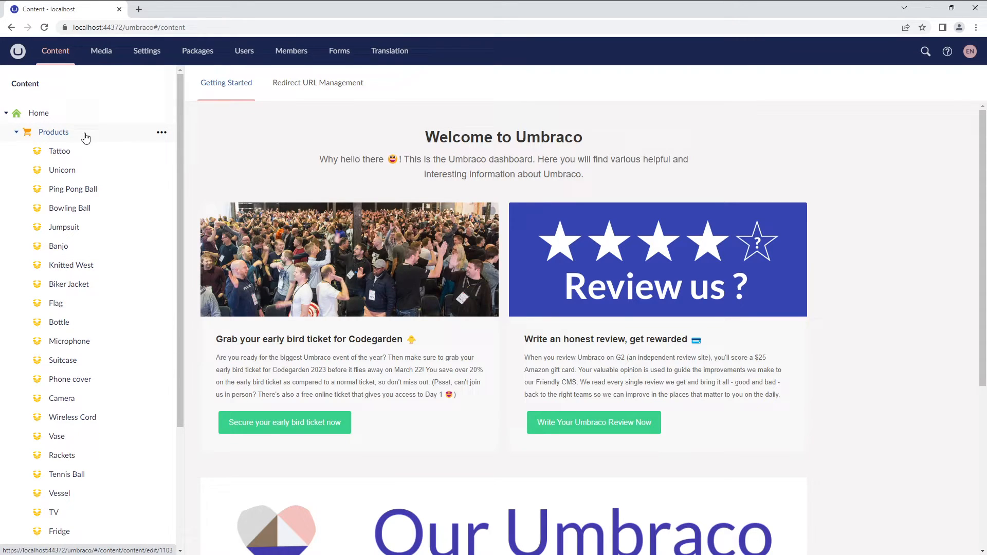
From the Products page's Info view, open its Products document type for editing
{"action": "left_click", "coordinate": [53, 132]}
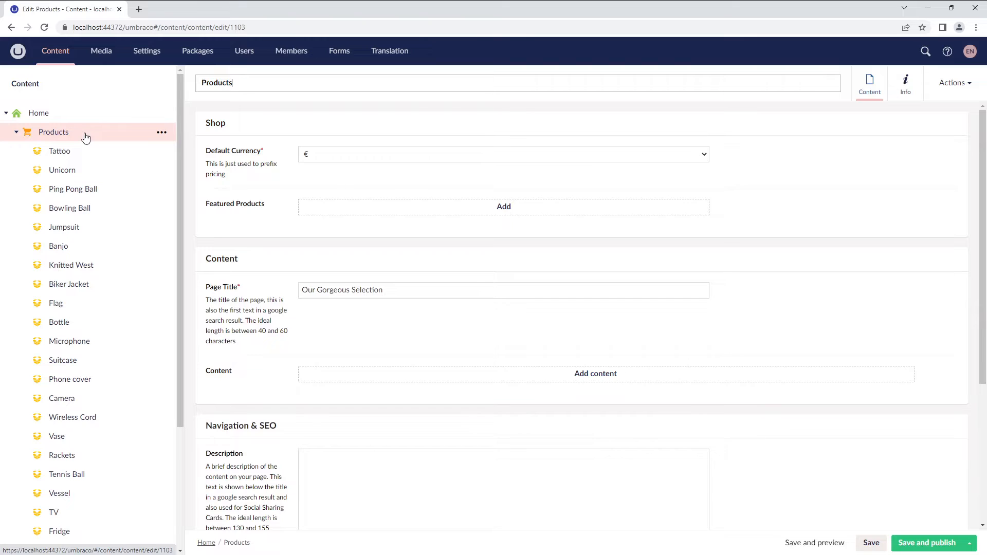
{"action": "left_click", "coordinate": [504, 205]}
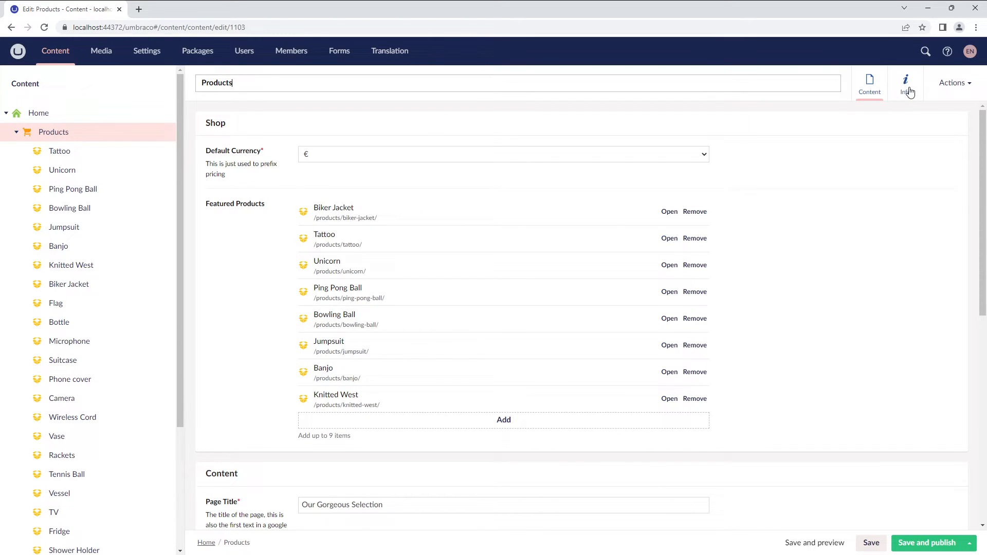
{"action": "left_click", "coordinate": [904, 82]}
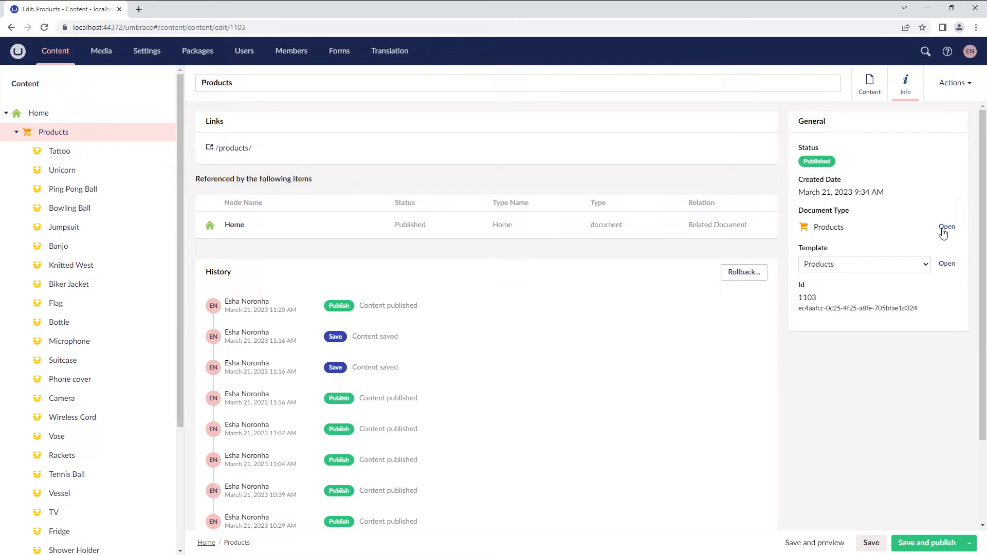
{"action": "left_click", "coordinate": [947, 226]}
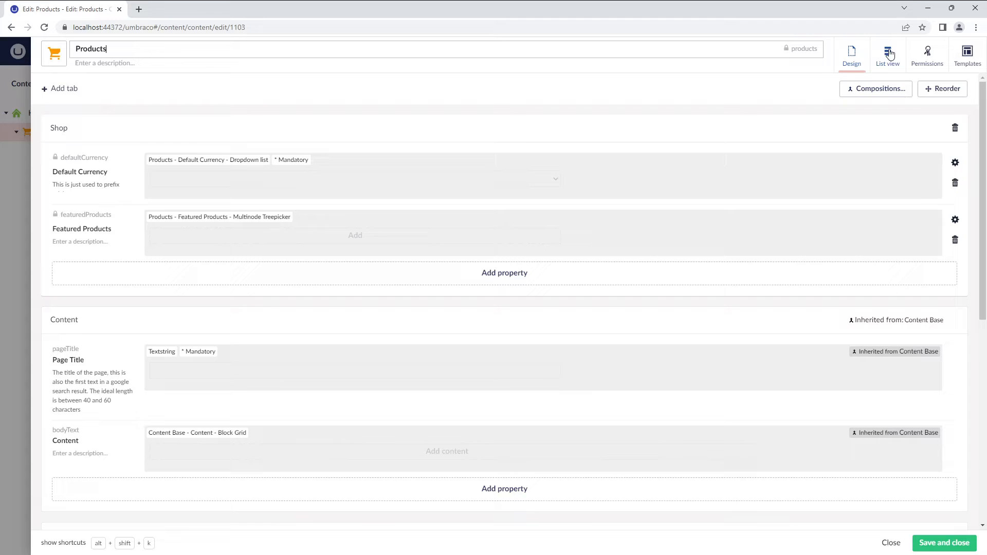
Enable list view on the Products document type with the default List View - Content
{"action": "left_click", "coordinate": [887, 54]}
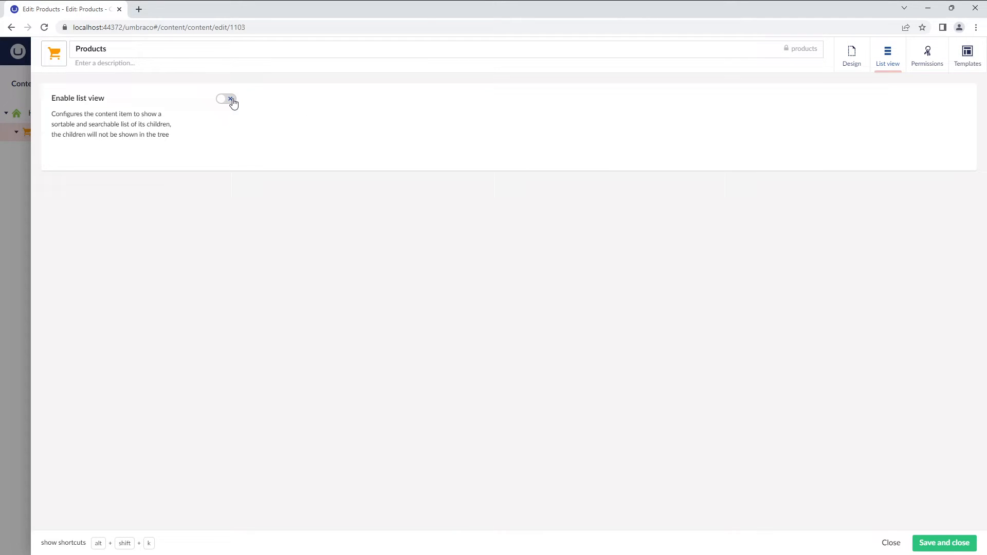
{"action": "left_click", "coordinate": [226, 100]}
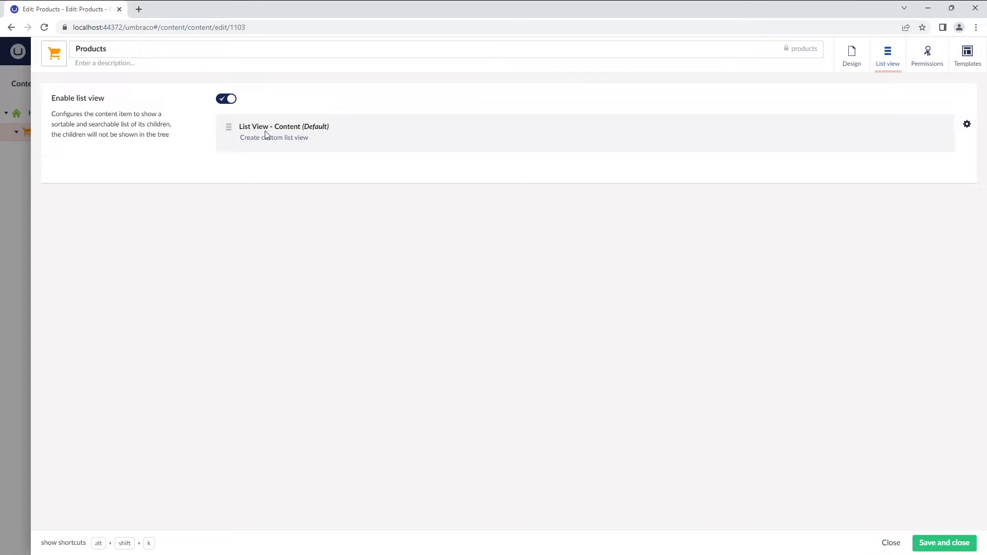
{"action": "mouse_move", "coordinate": [260, 150]}
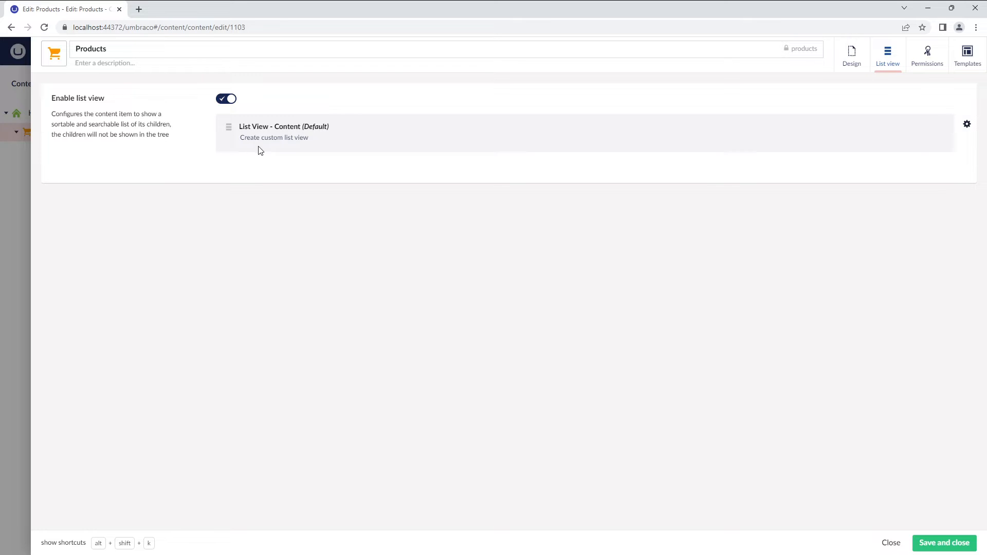
{"action": "mouse_move", "coordinate": [273, 137]}
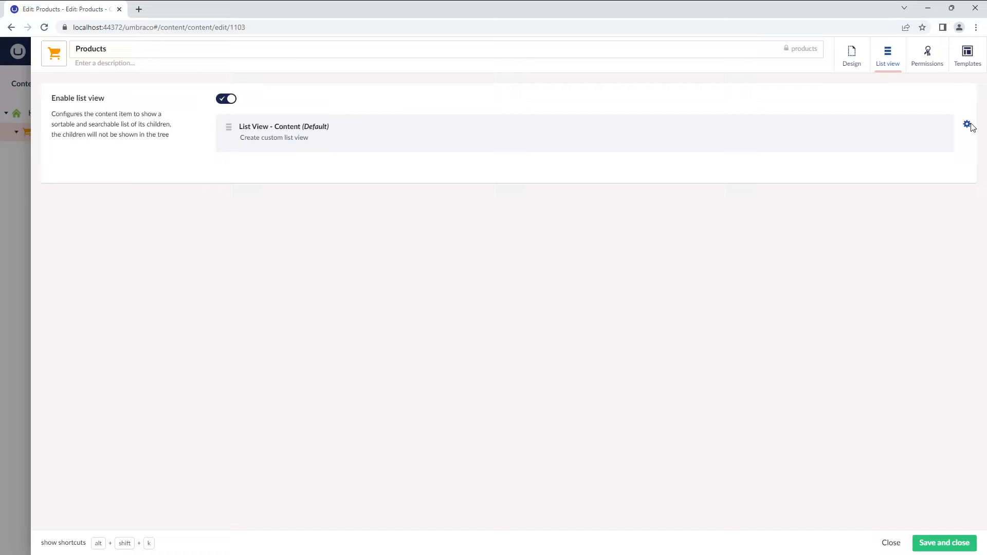
Set the list view page size to 10 and order direction to Ascending [a-z]
{"action": "left_click", "coordinate": [968, 124]}
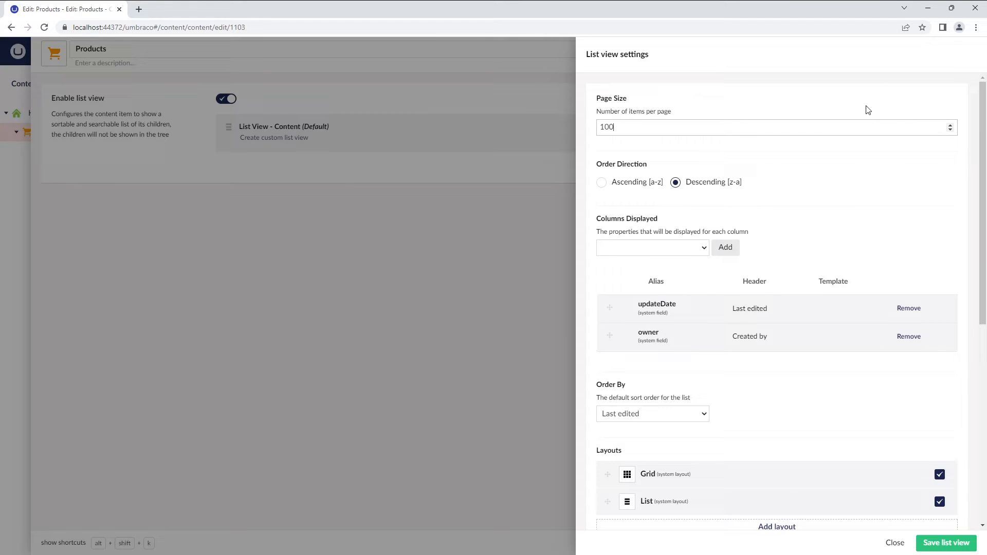
{"action": "mouse_move", "coordinate": [615, 111]}
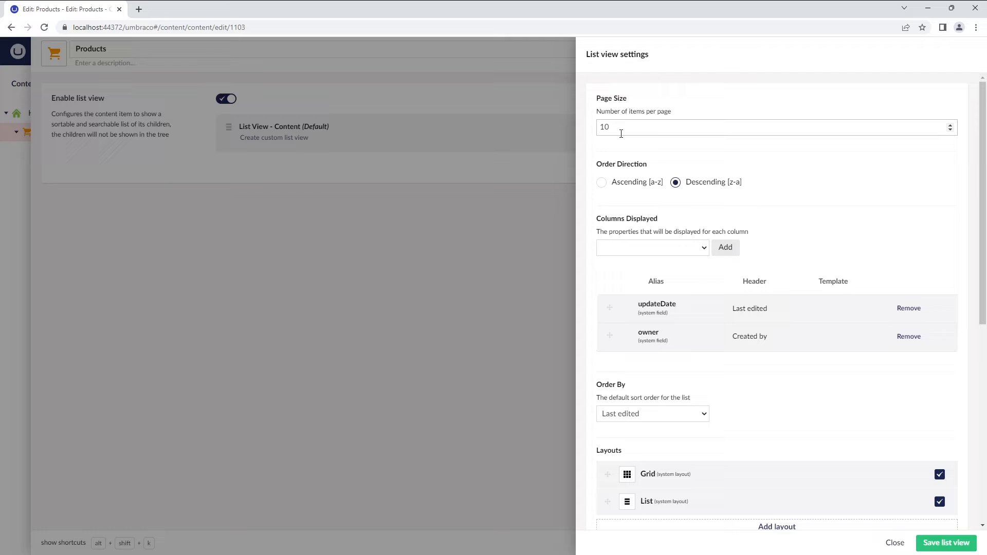
{"action": "mouse_move", "coordinate": [623, 149]}
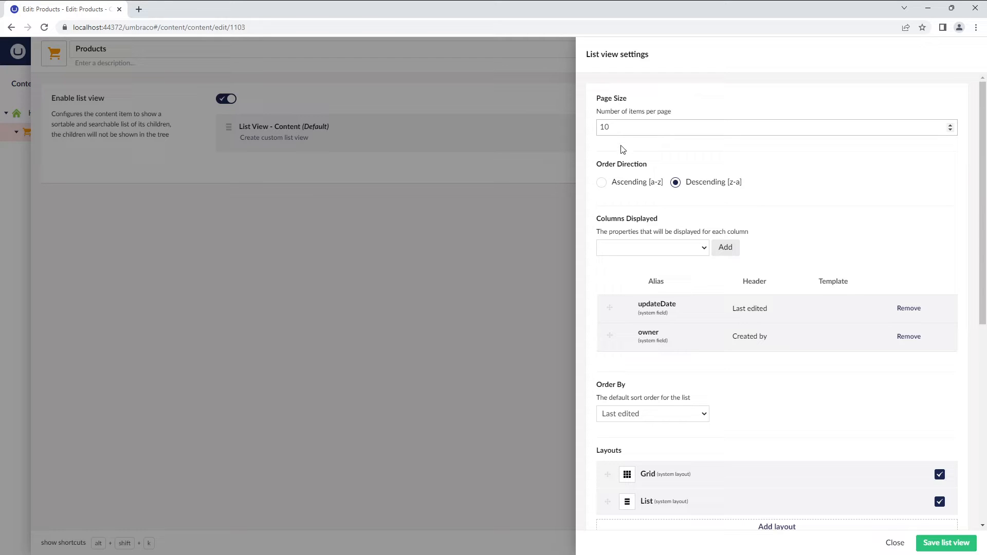
{"action": "mouse_move", "coordinate": [604, 172]}
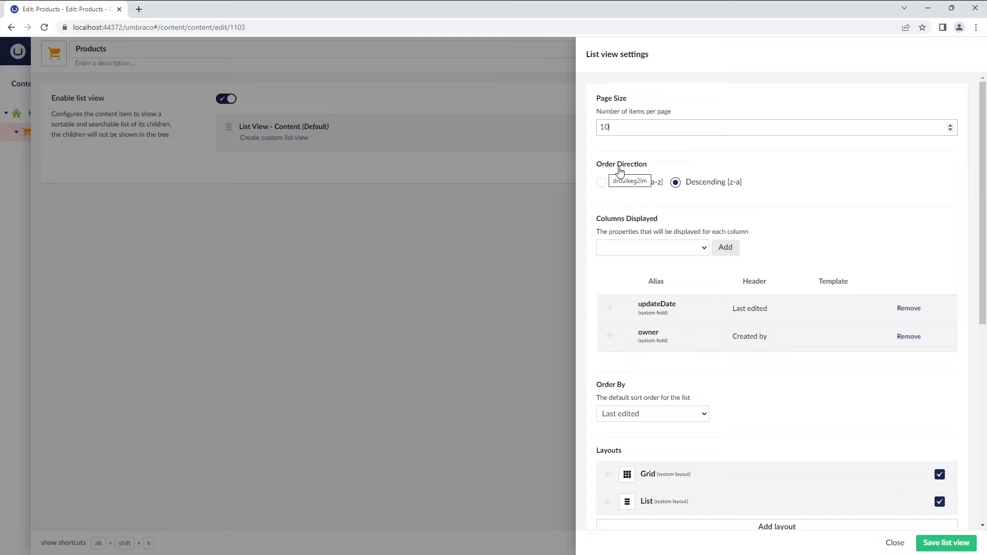
{"action": "left_click", "coordinate": [601, 182]}
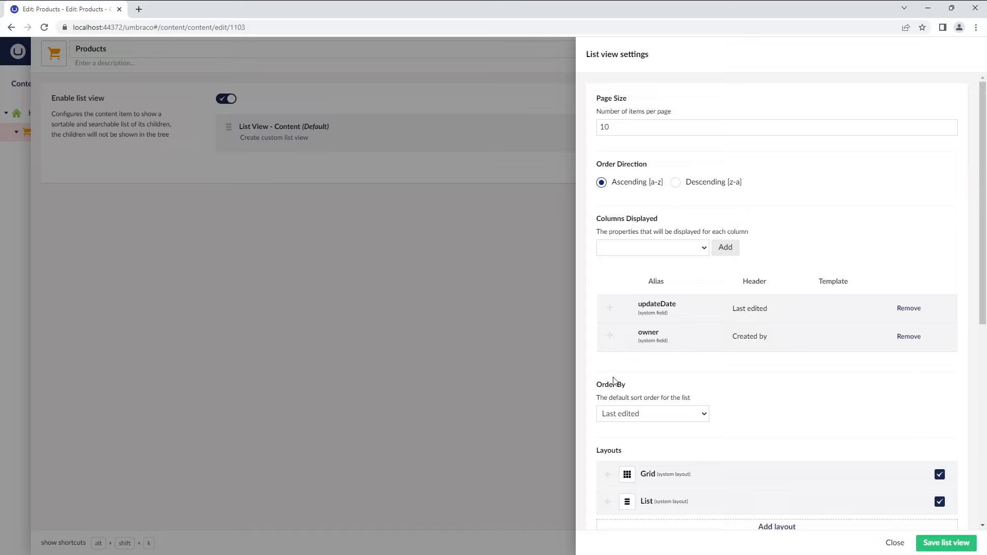
{"action": "mouse_move", "coordinate": [619, 386]}
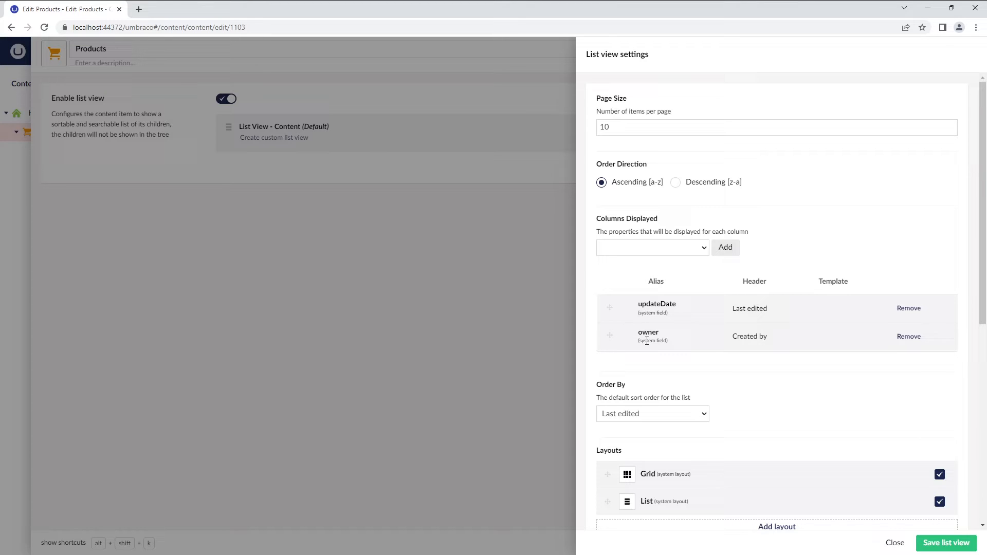
{"action": "mouse_move", "coordinate": [665, 336]}
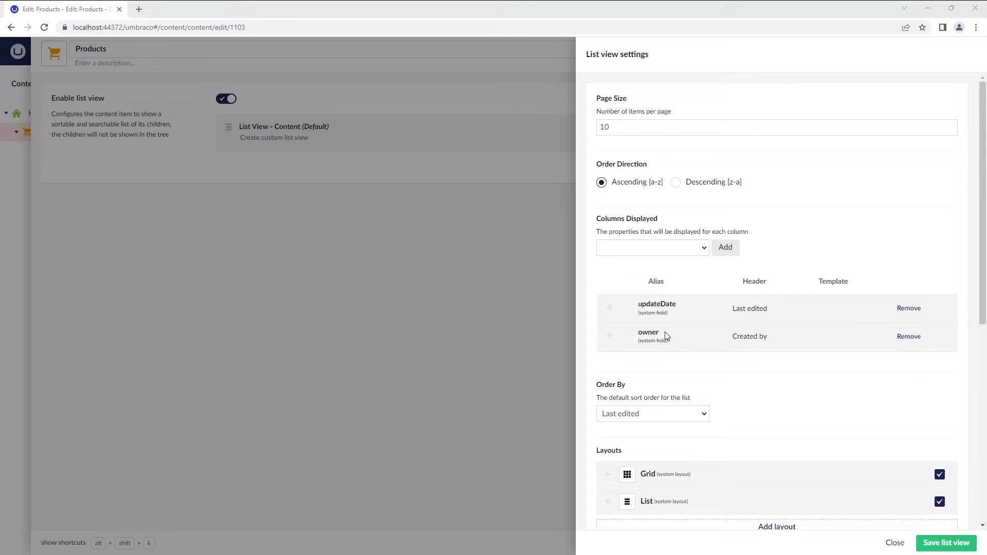
{"action": "mouse_move", "coordinate": [674, 323]}
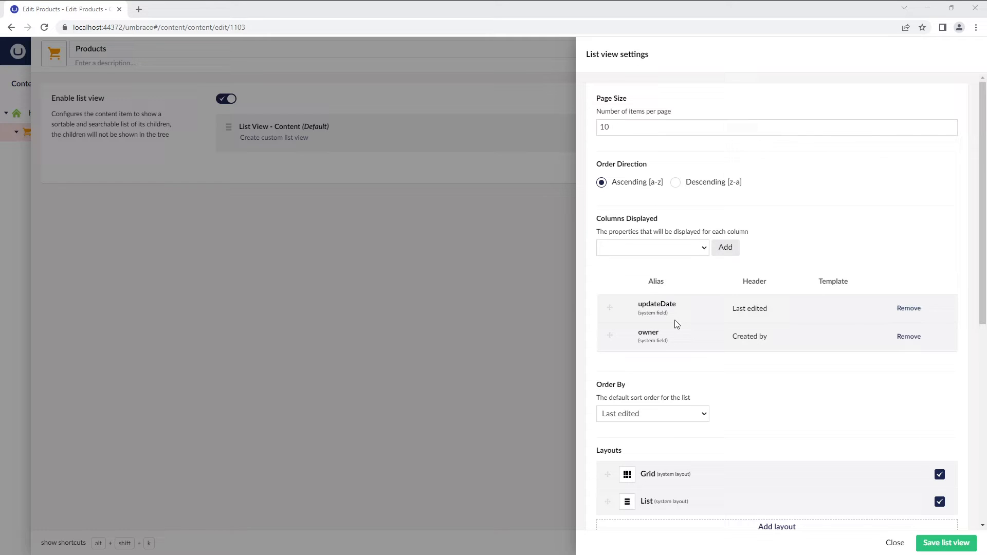
Add a category column headed 'Catalogue Category' with a {{ value }} template, placed second
{"action": "left_click", "coordinate": [652, 247]}
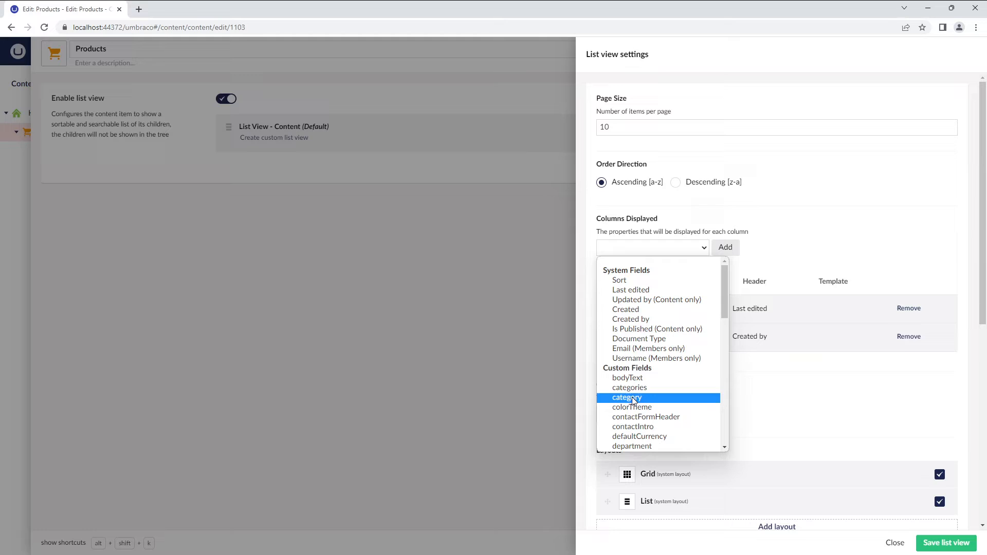
{"action": "left_click", "coordinate": [626, 397]}
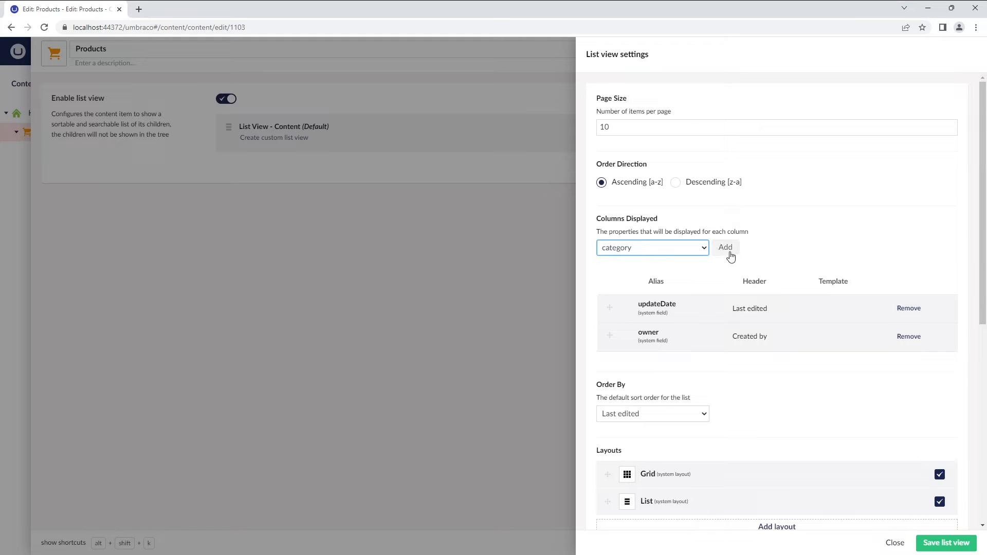
{"action": "left_click", "coordinate": [724, 247]}
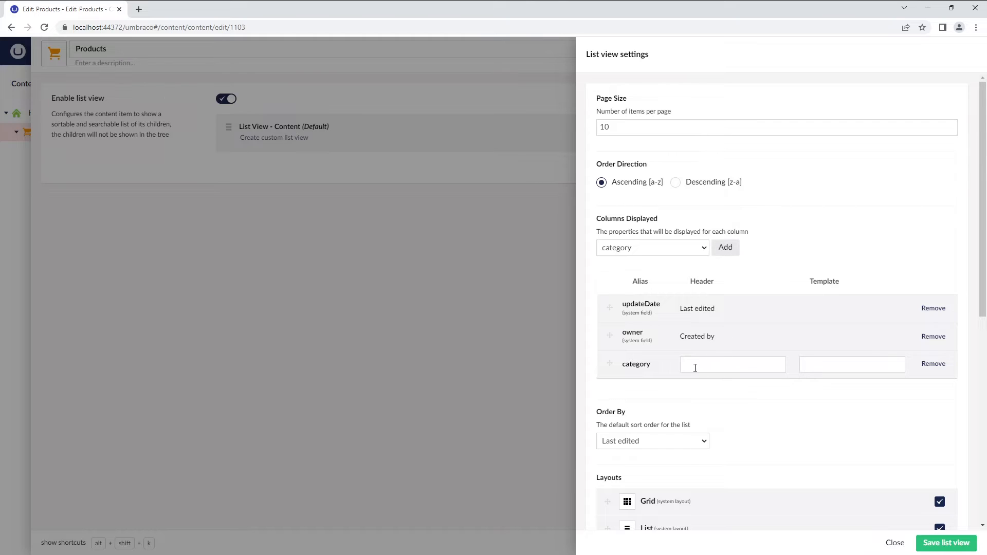
{"action": "type", "text": "Catalogue"}
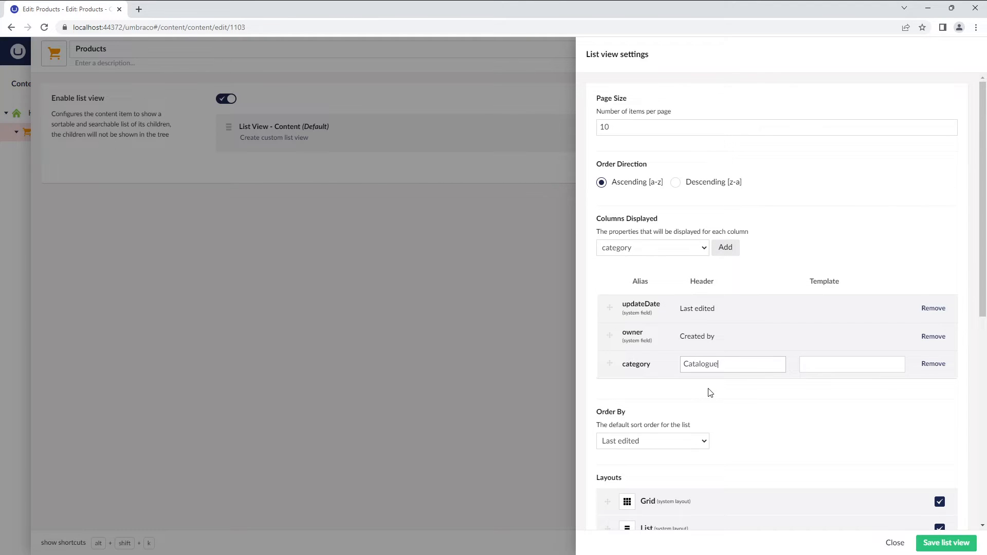
{"action": "type", "text": "Categ"}
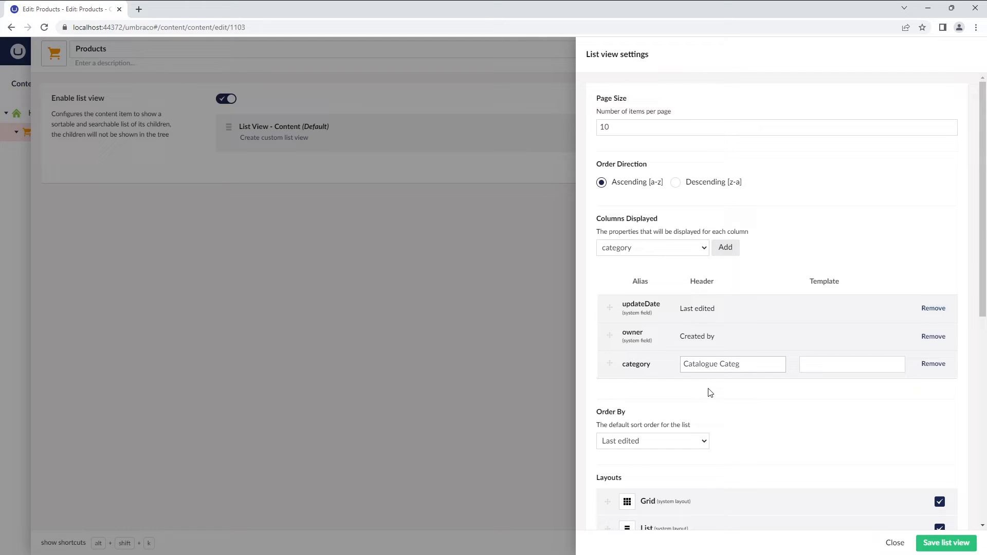
{"action": "type", "text": "ory"}
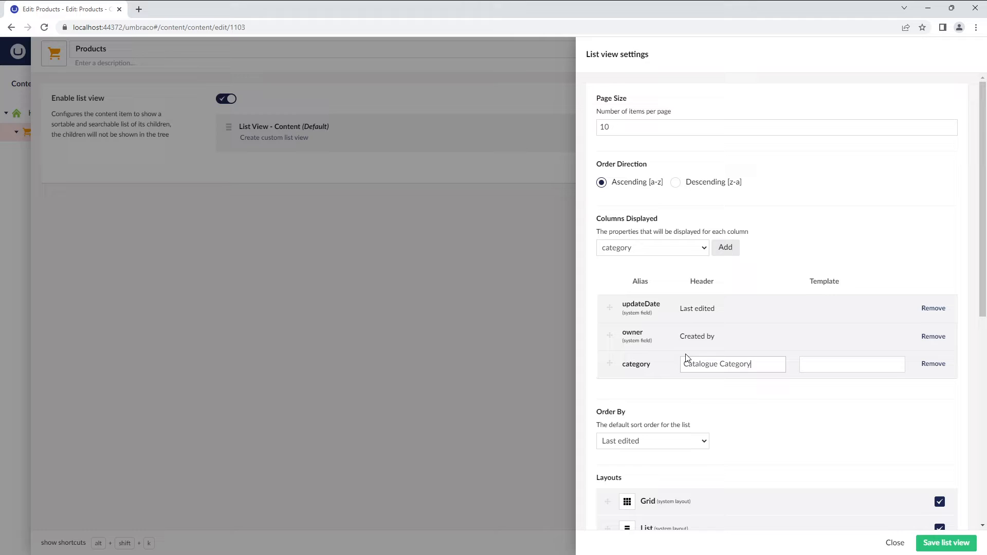
{"action": "mouse_move", "coordinate": [802, 382]}
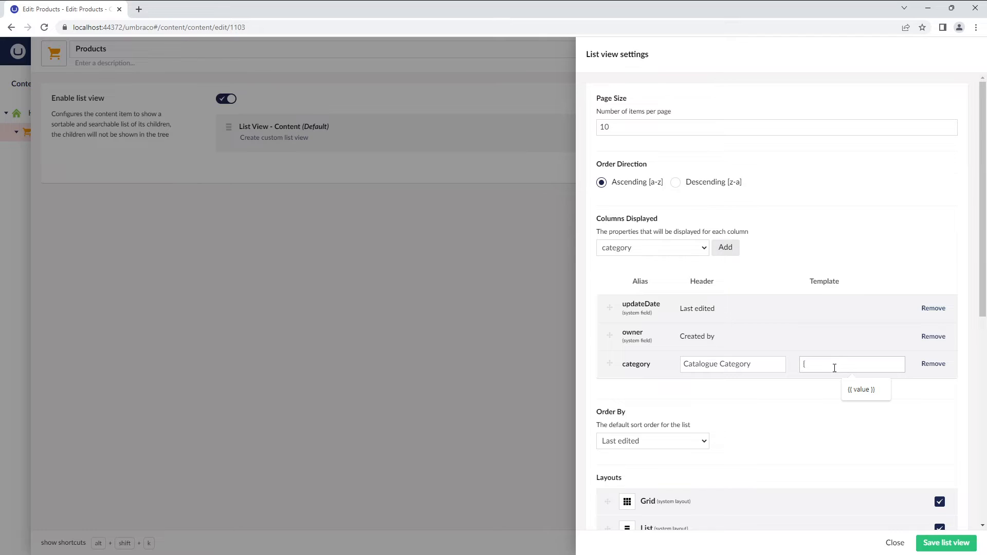
{"action": "left_click", "coordinate": [861, 388]}
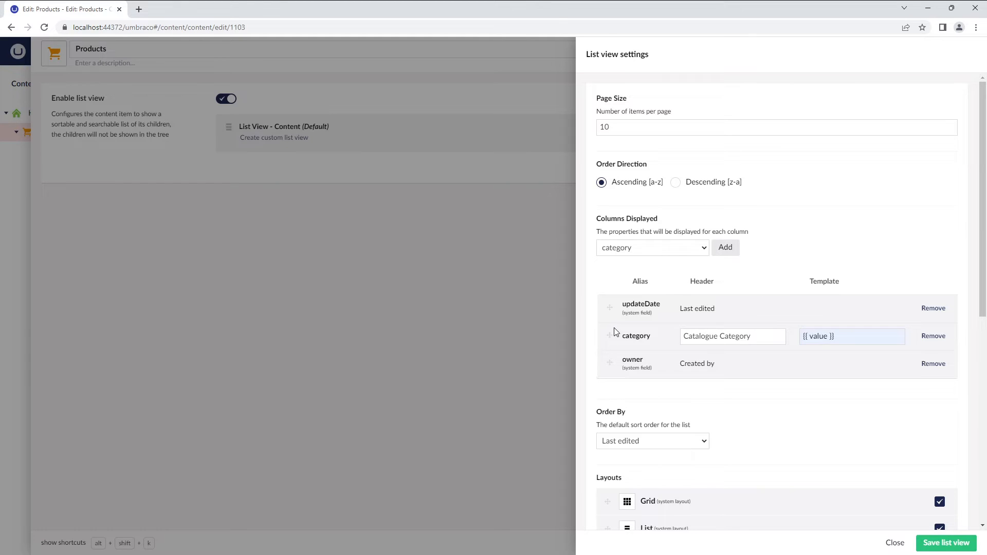
{"action": "mouse_move", "coordinate": [730, 369]}
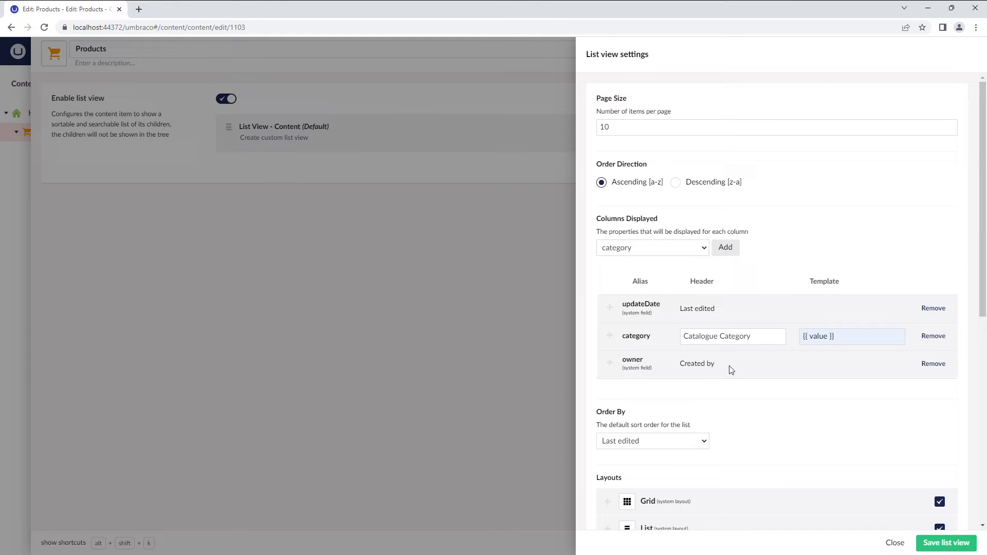
{"action": "mouse_move", "coordinate": [627, 426]}
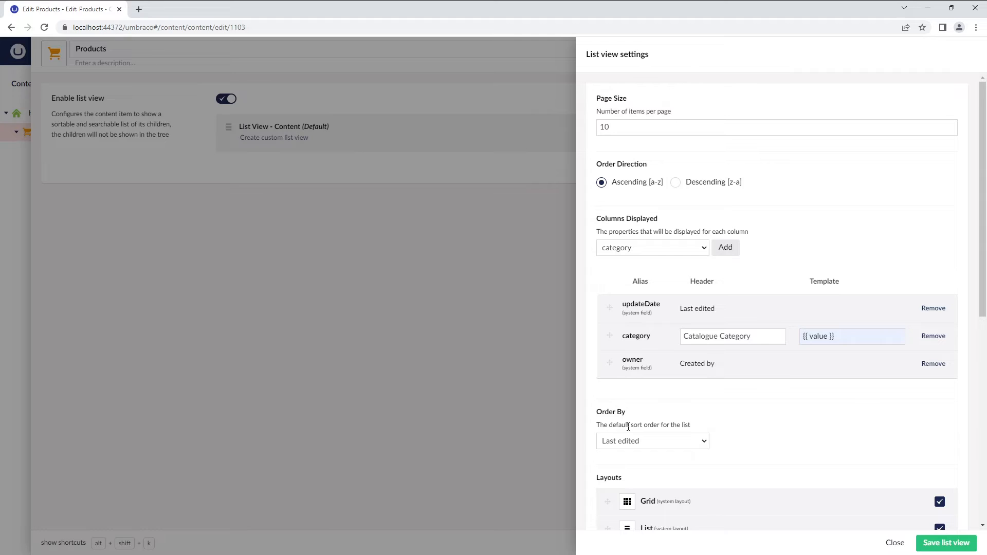
{"action": "scroll", "scroll_direction": "down", "scroll_amount": 3}
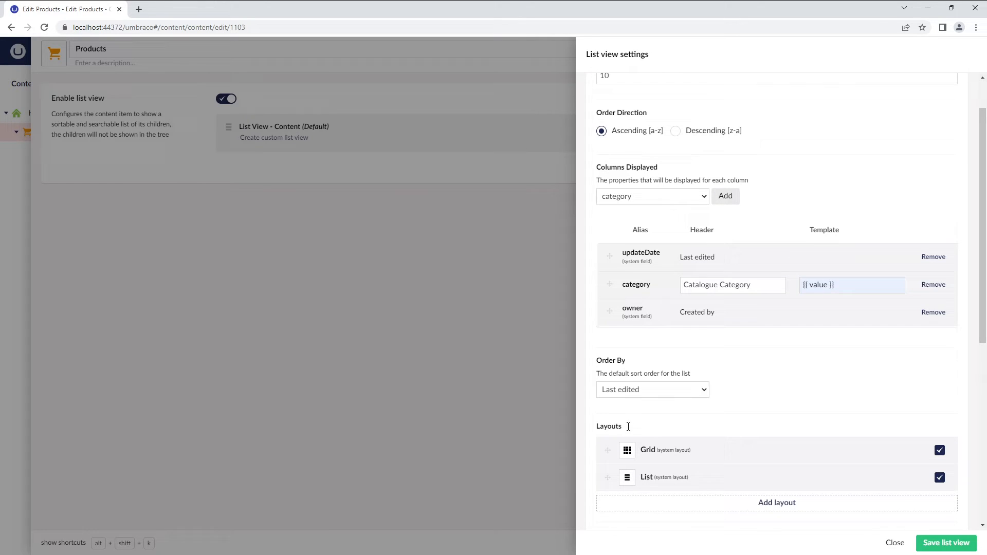
{"action": "left_click", "coordinate": [651, 389]}
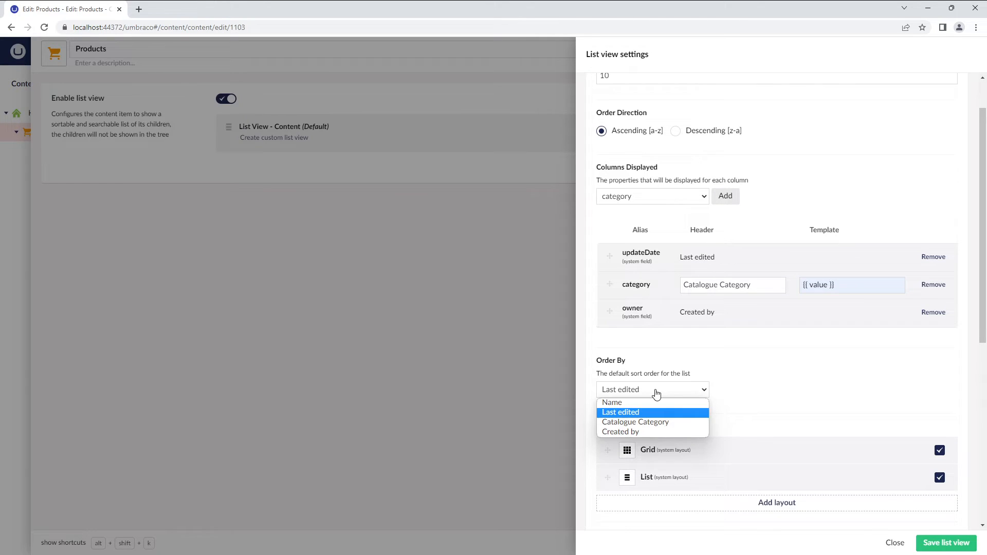
{"action": "mouse_move", "coordinate": [635, 421]}
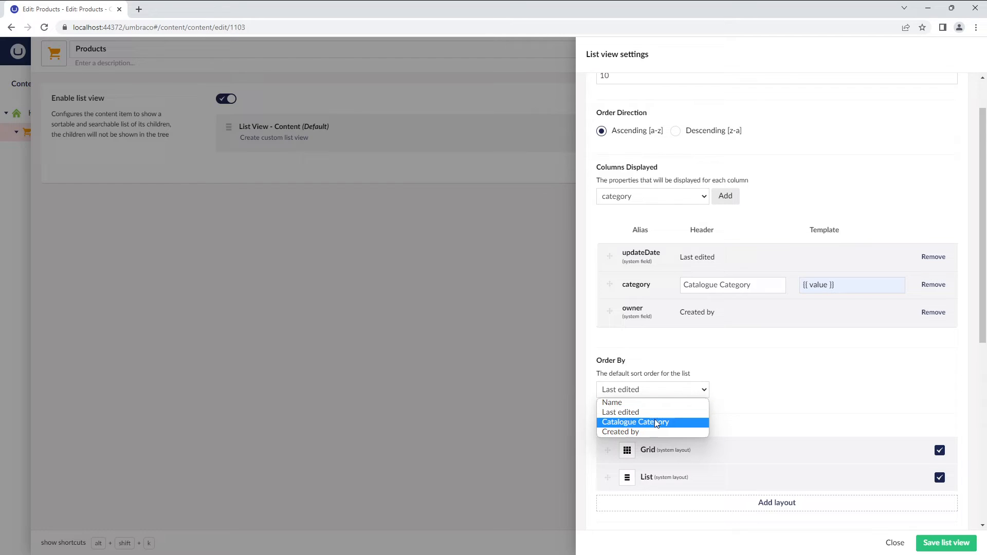
{"action": "mouse_move", "coordinate": [658, 412]}
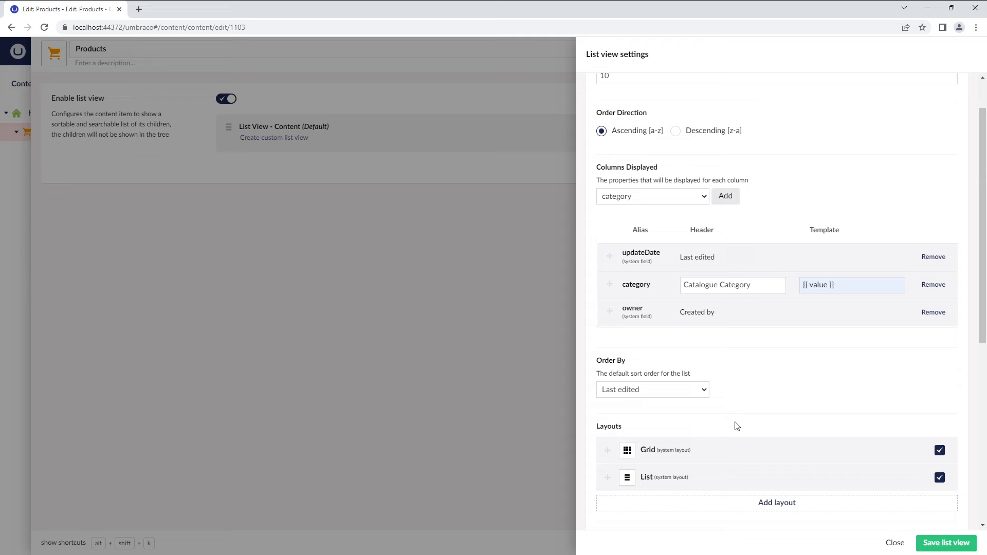
{"action": "mouse_move", "coordinate": [629, 403]}
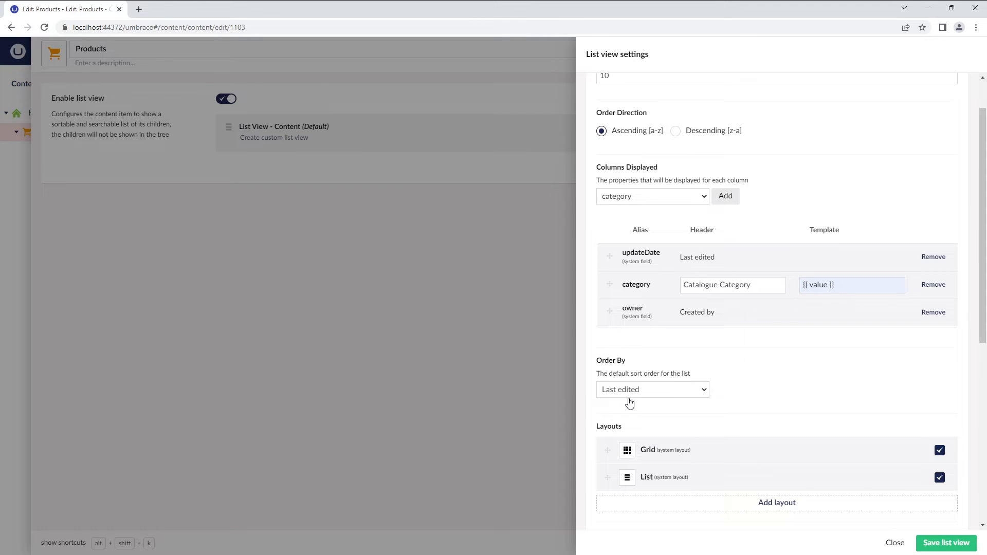
{"action": "scroll", "scroll_direction": "down", "scroll_amount": 3}
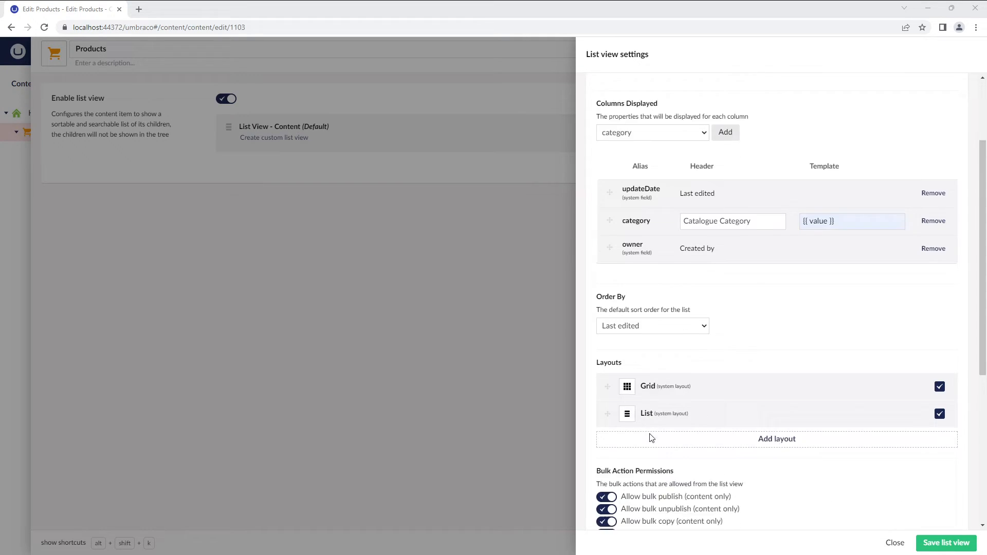
{"action": "scroll", "scroll_direction": "down", "scroll_amount": 3}
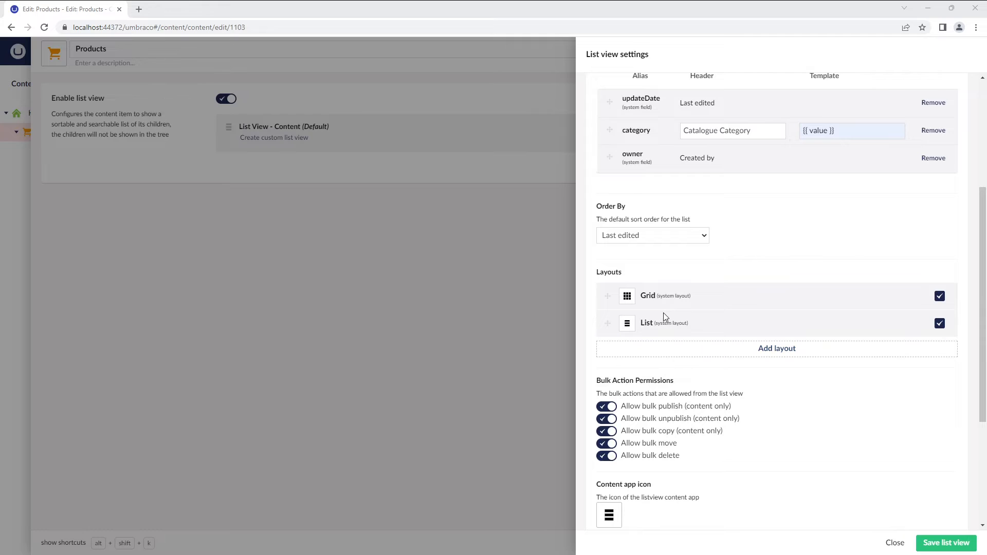
{"action": "mouse_move", "coordinate": [665, 294]}
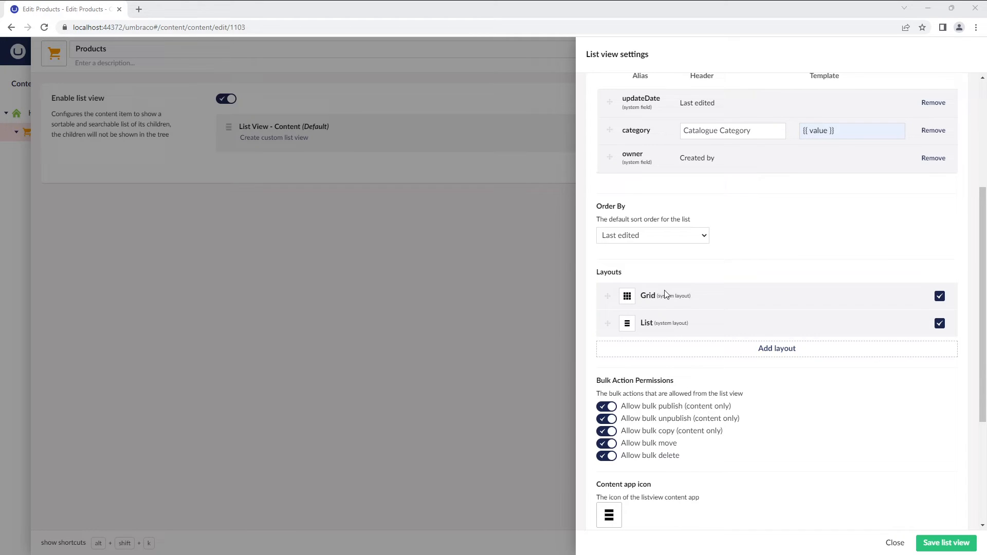
{"action": "mouse_move", "coordinate": [695, 325]}
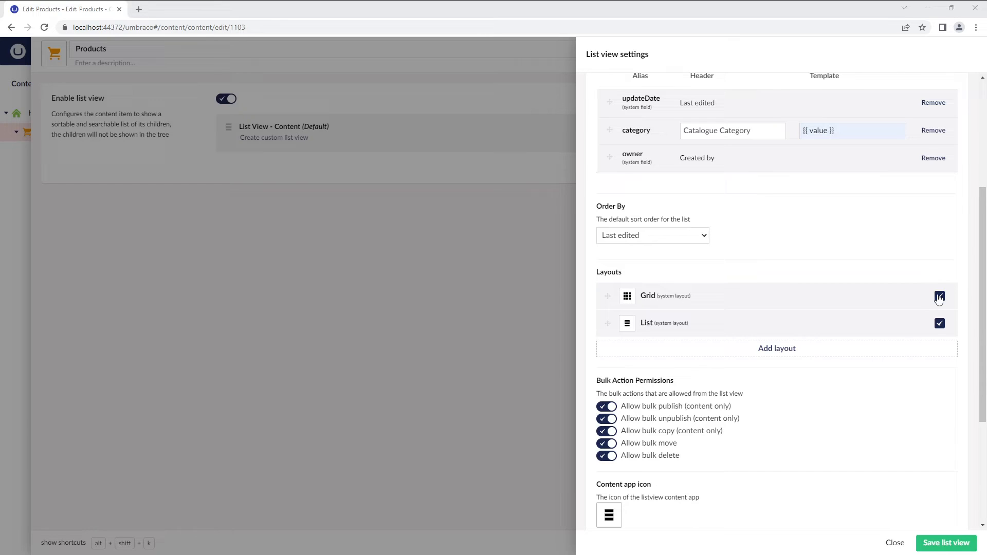
{"action": "left_click", "coordinate": [938, 296]}
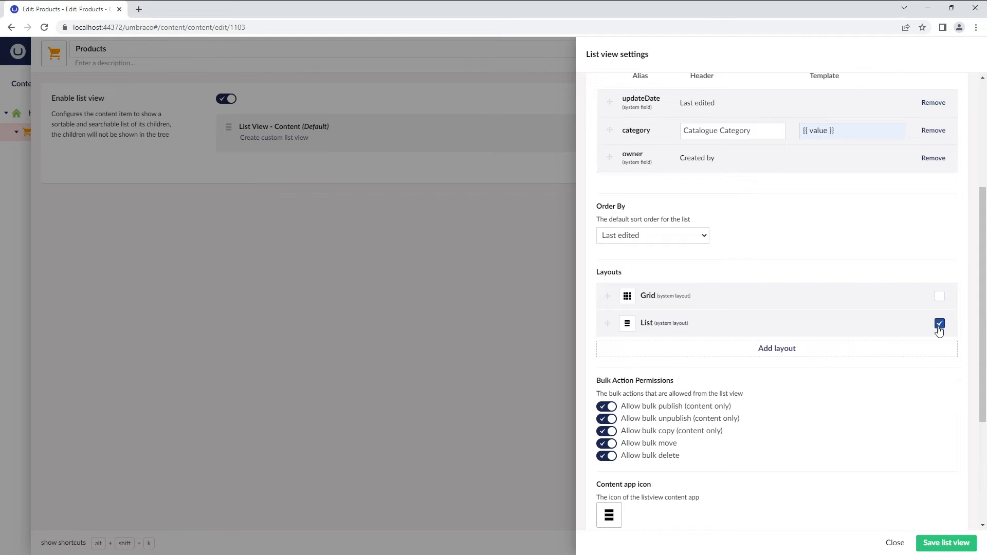
{"action": "left_click", "coordinate": [939, 296]}
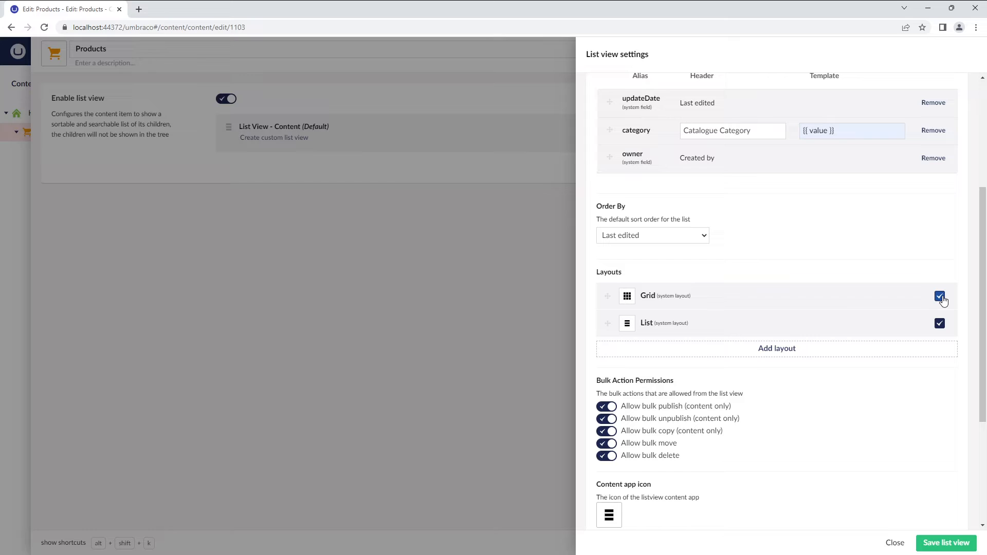
{"action": "scroll", "scroll_direction": "down", "scroll_amount": 3}
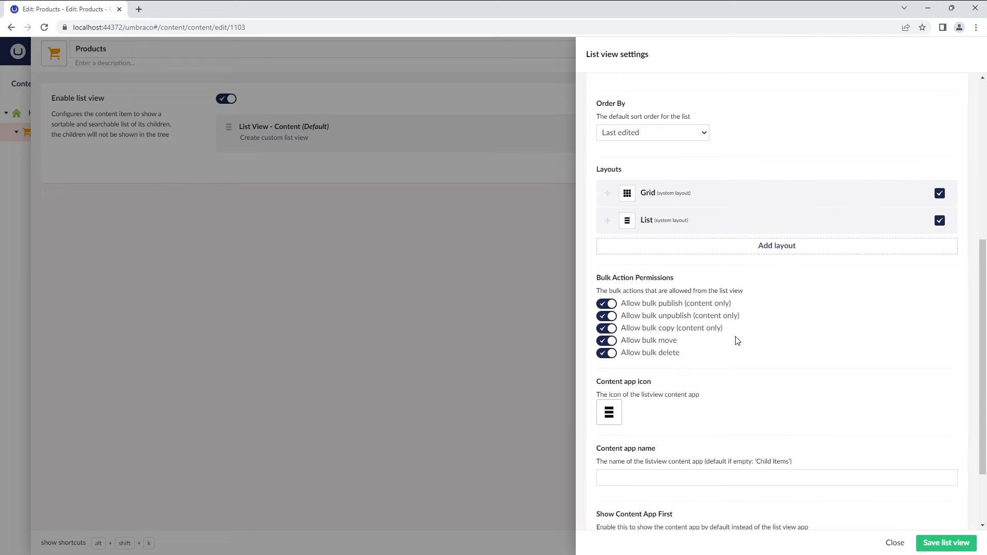
{"action": "mouse_move", "coordinate": [622, 287]}
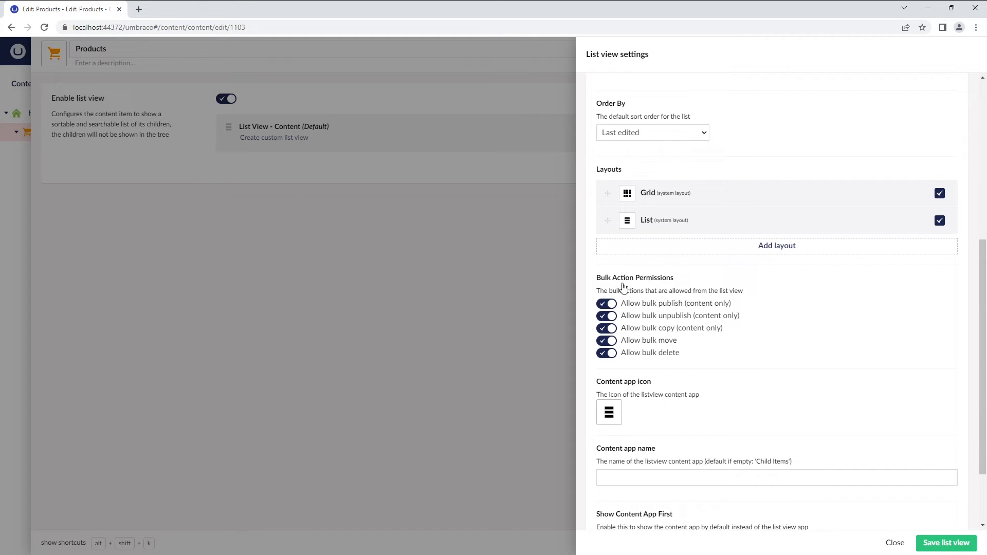
{"action": "mouse_move", "coordinate": [635, 289]}
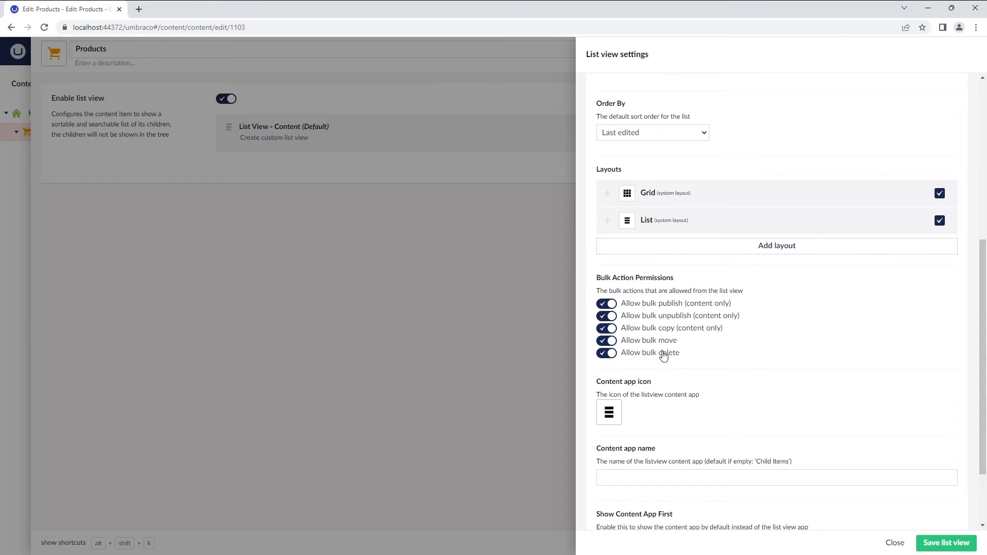
{"action": "mouse_move", "coordinate": [689, 361]}
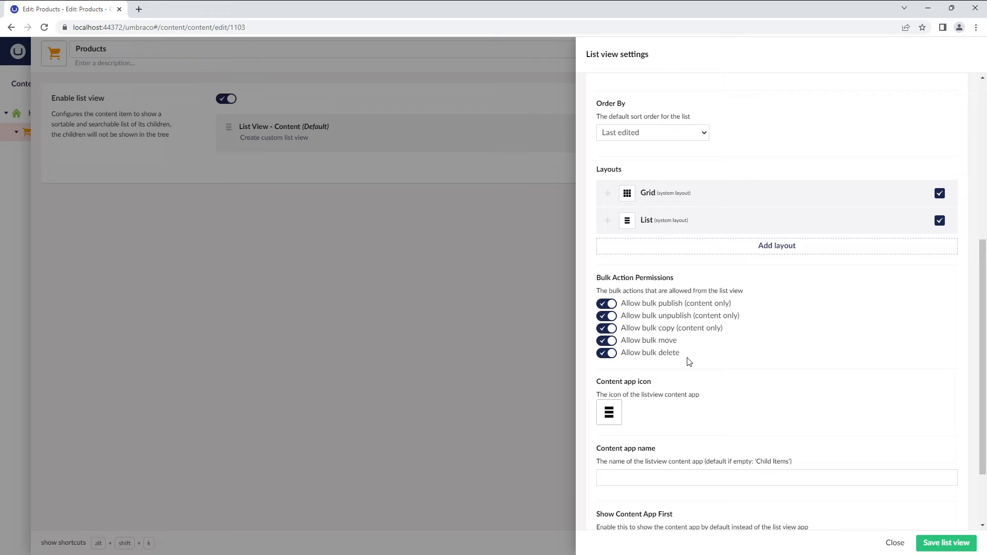
{"action": "scroll", "scroll_direction": "down", "scroll_amount": 3}
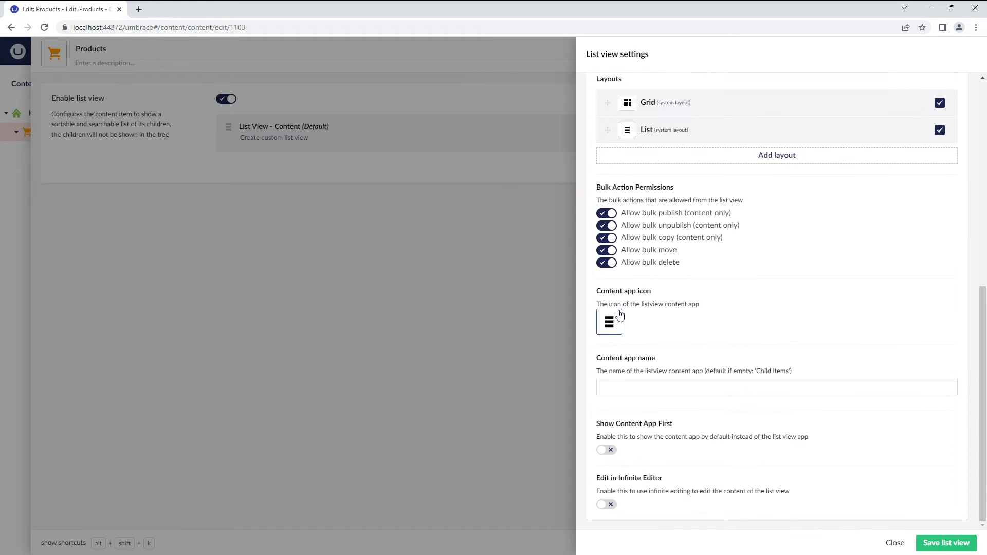
{"action": "mouse_move", "coordinate": [608, 320]}
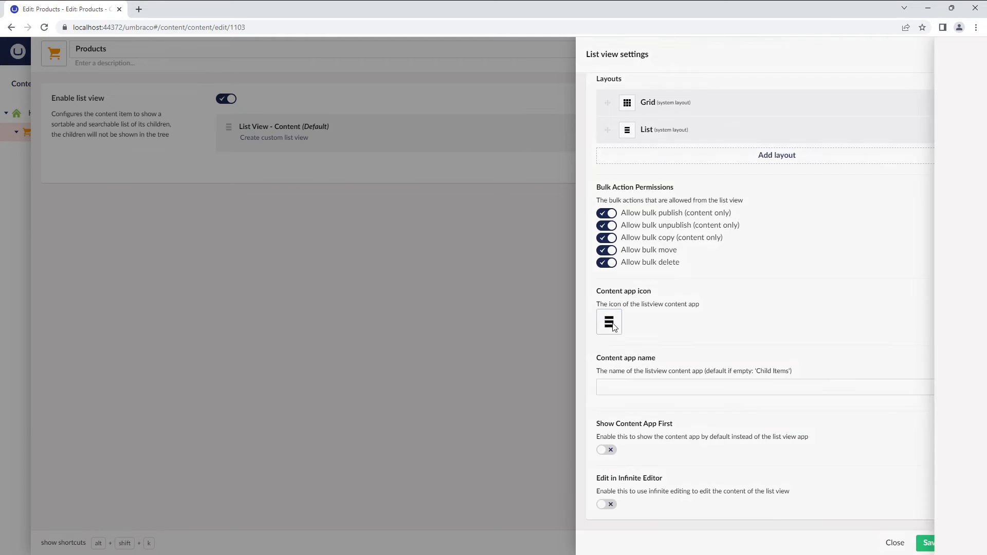
{"action": "left_click", "coordinate": [609, 321]}
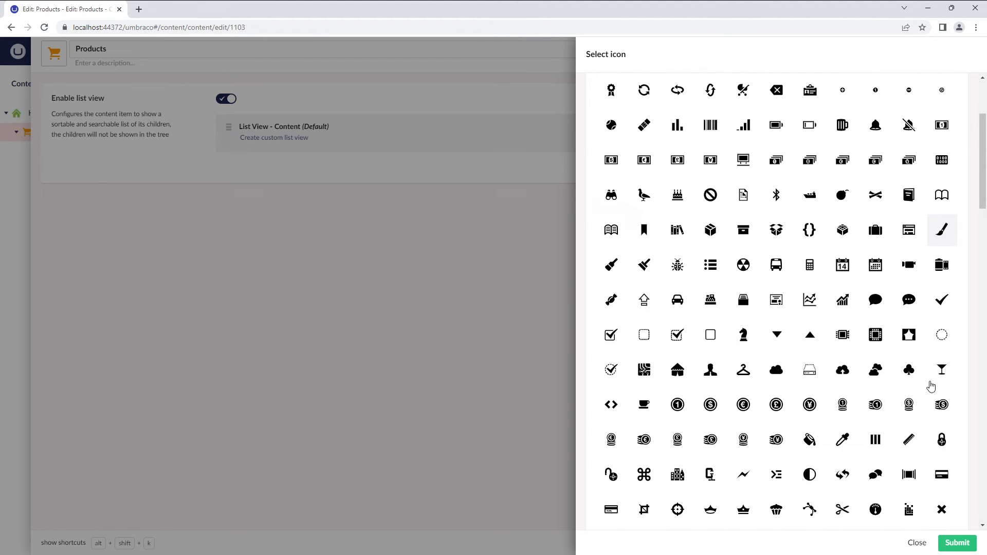
{"action": "scroll", "scroll_direction": "down", "scroll_amount": 3}
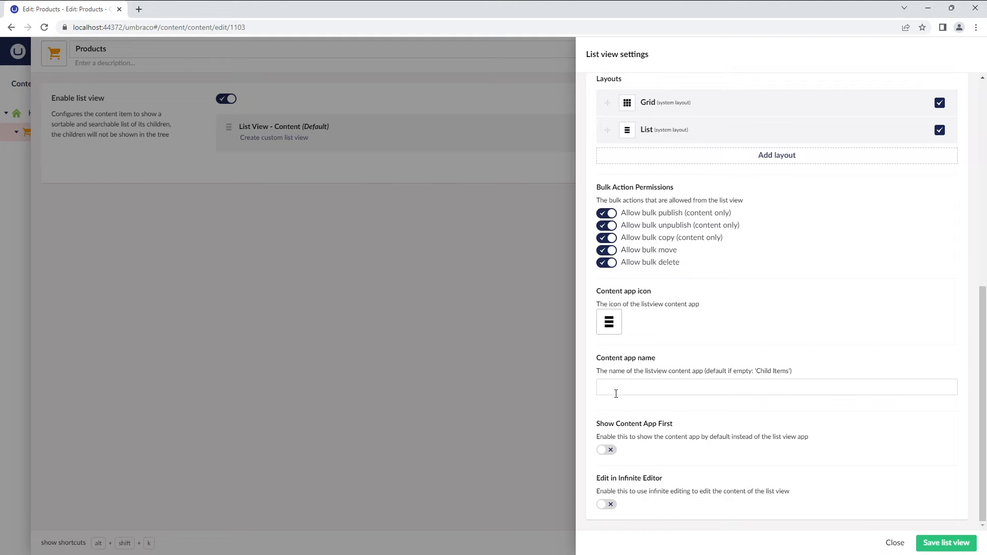
{"action": "mouse_move", "coordinate": [658, 369]}
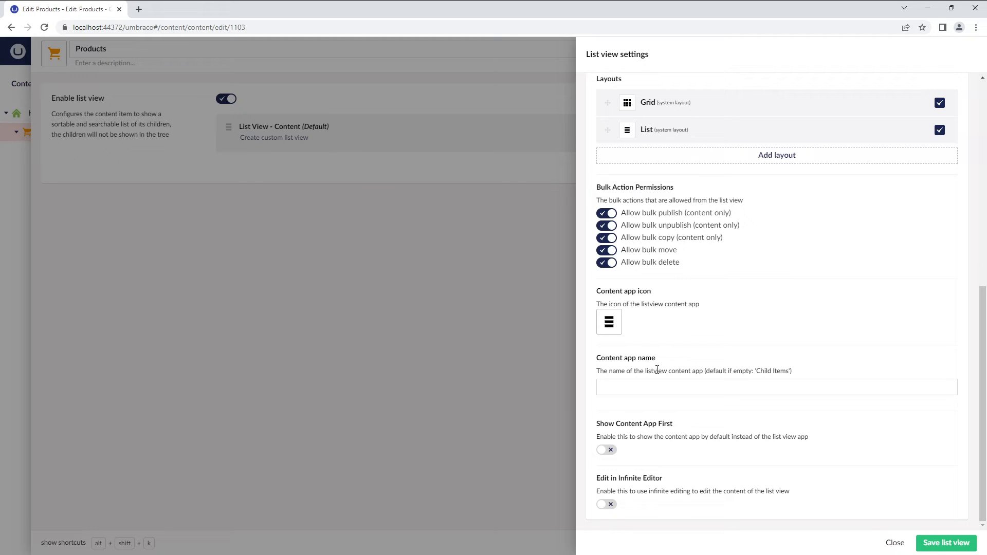
{"action": "left_click", "coordinate": [775, 386]}
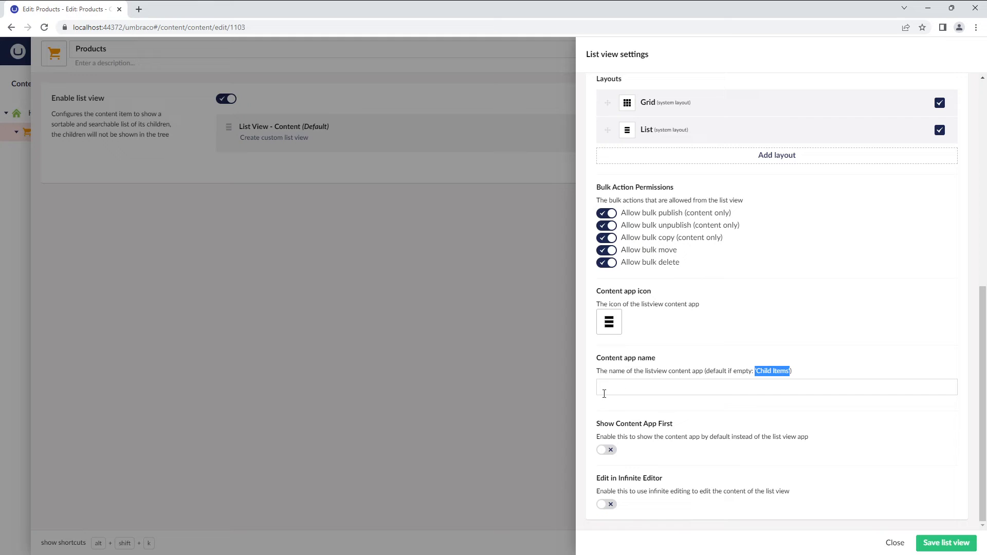
Name the content app 'Catalogue', show it first and enable Edit in Infinite Editor
{"action": "type", "text": "Catalog"}
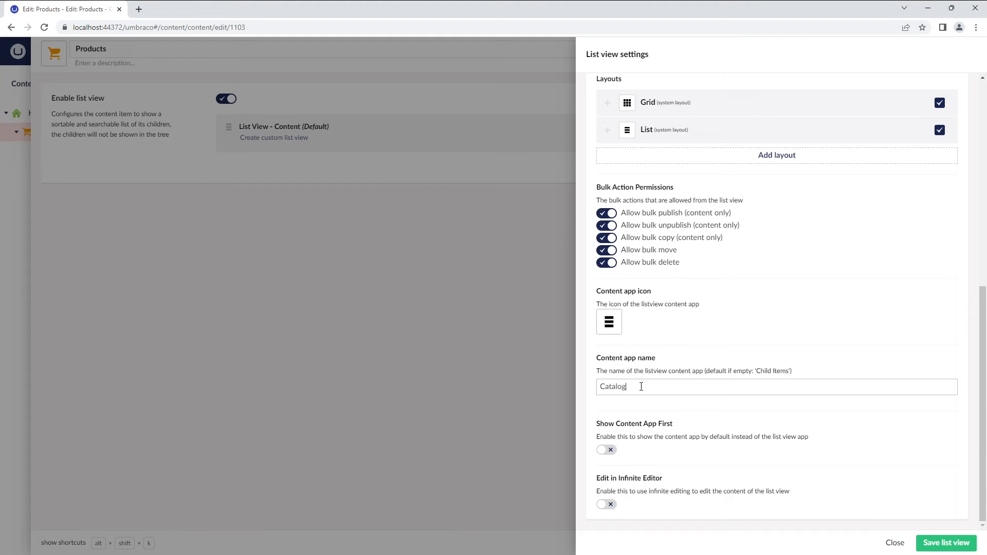
{"action": "type", "text": "ue"}
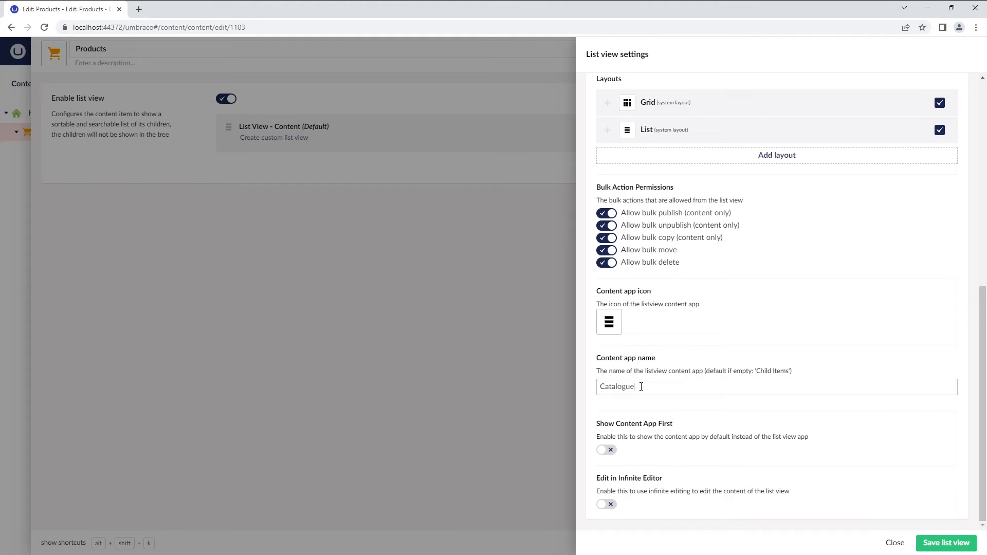
{"action": "mouse_move", "coordinate": [614, 438]}
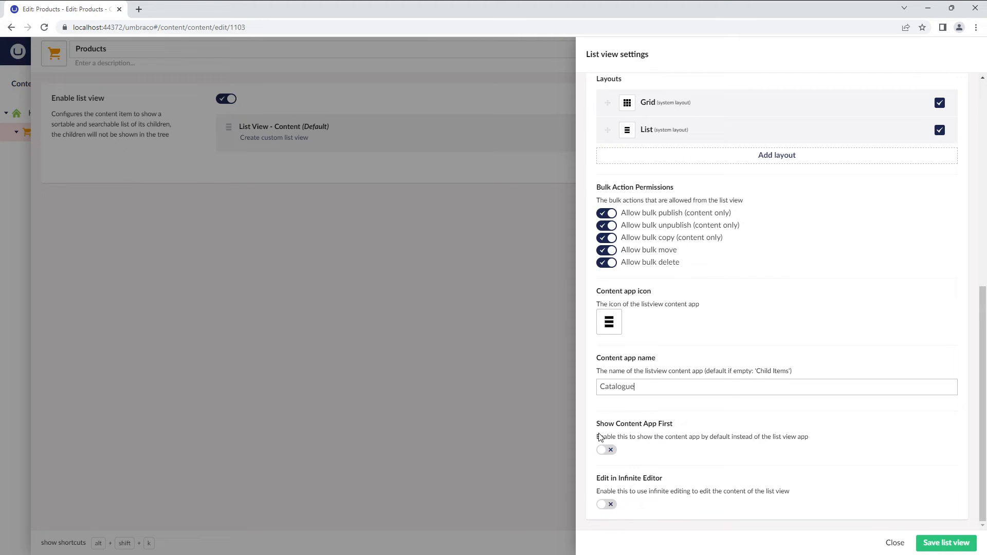
{"action": "left_click", "coordinate": [606, 449]}
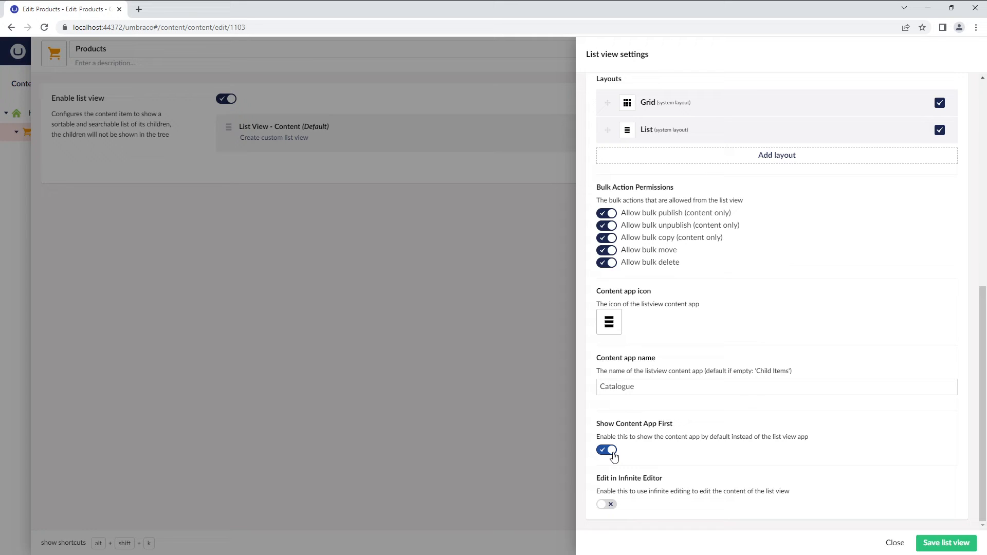
{"action": "mouse_move", "coordinate": [612, 481]}
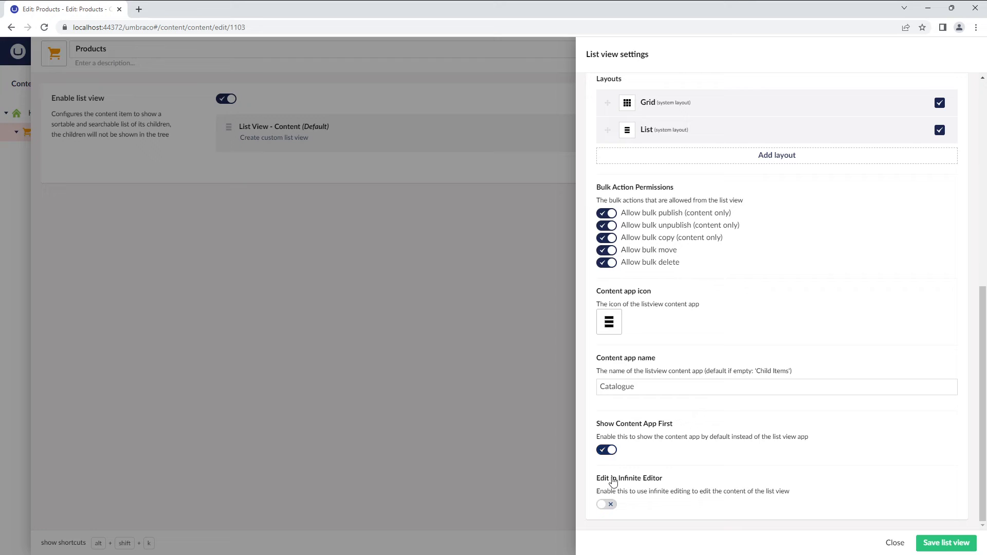
{"action": "mouse_move", "coordinate": [655, 484]}
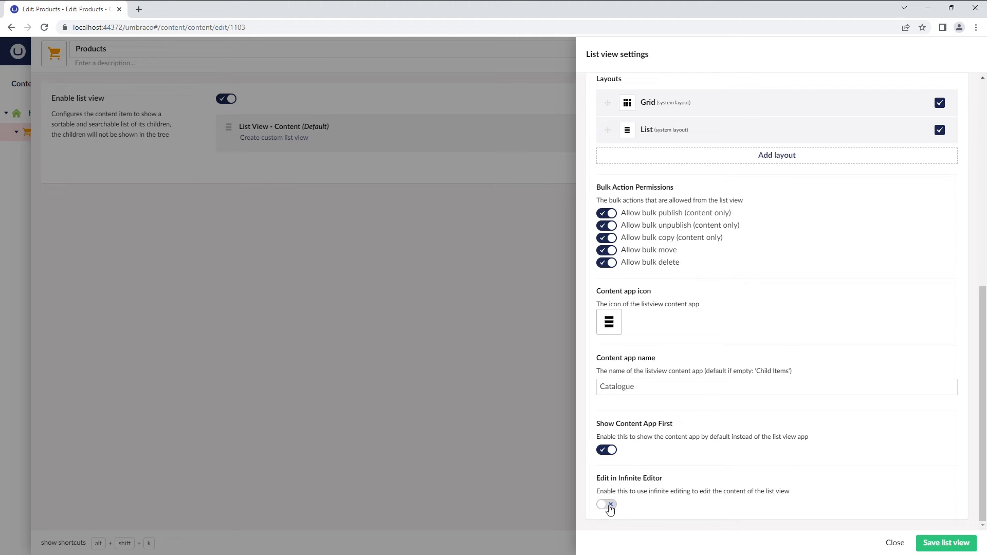
{"action": "left_click", "coordinate": [606, 503]}
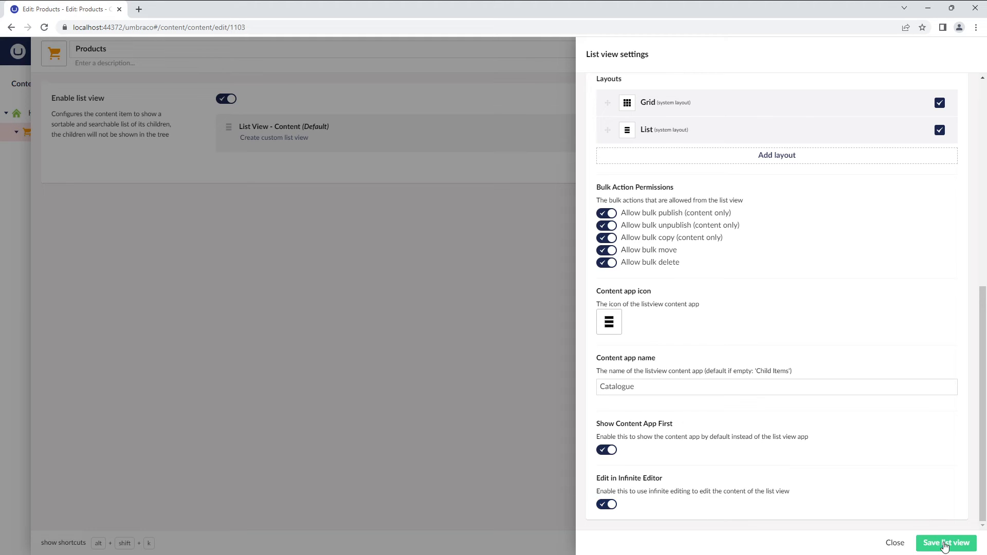
Save the list view, save and close the document type, and publish Products
{"action": "left_click", "coordinate": [946, 543]}
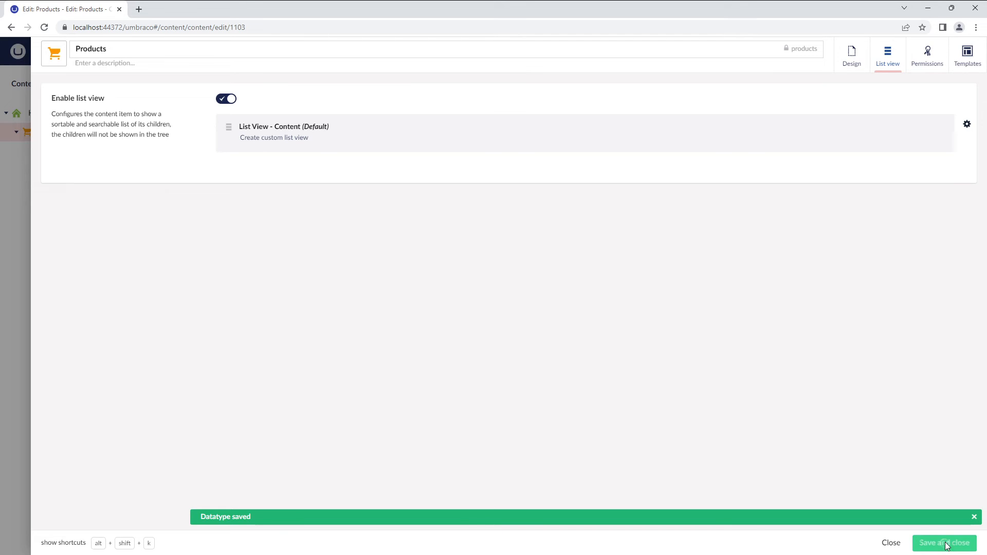
{"action": "left_click", "coordinate": [944, 542]}
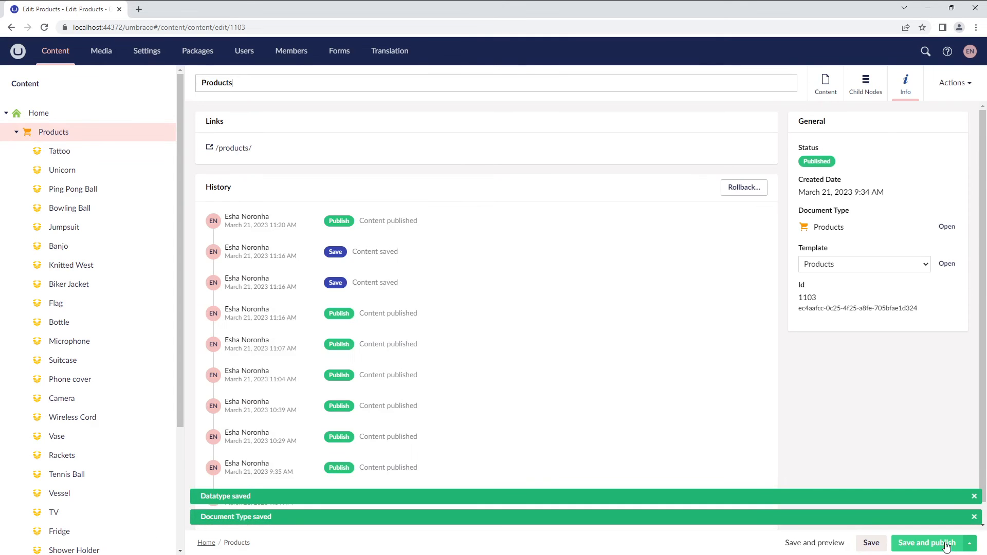
{"action": "left_click", "coordinate": [926, 542]}
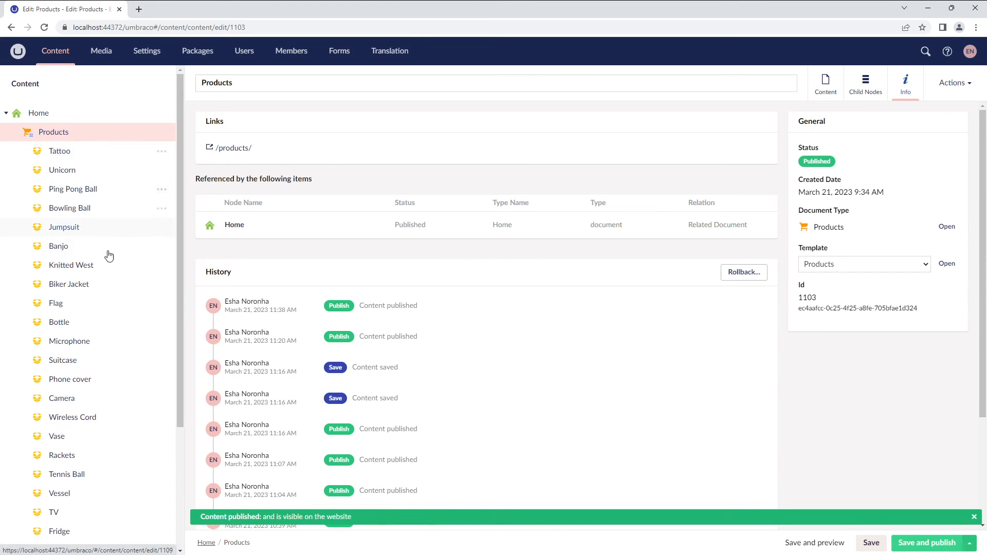
Reload the browser so the Products page offers the Catalogue content app
{"action": "left_click", "coordinate": [43, 27]}
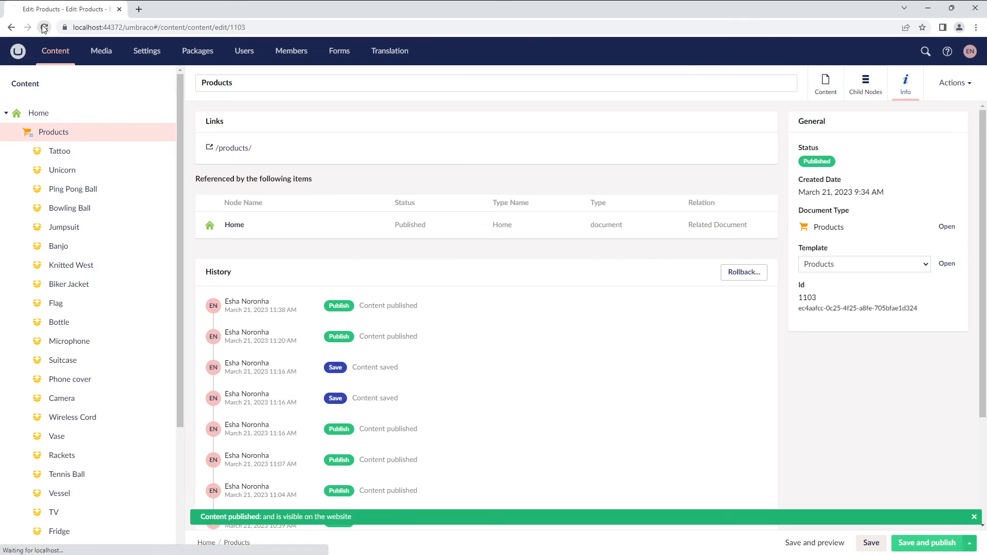
{"action": "left_click", "coordinate": [44, 26]}
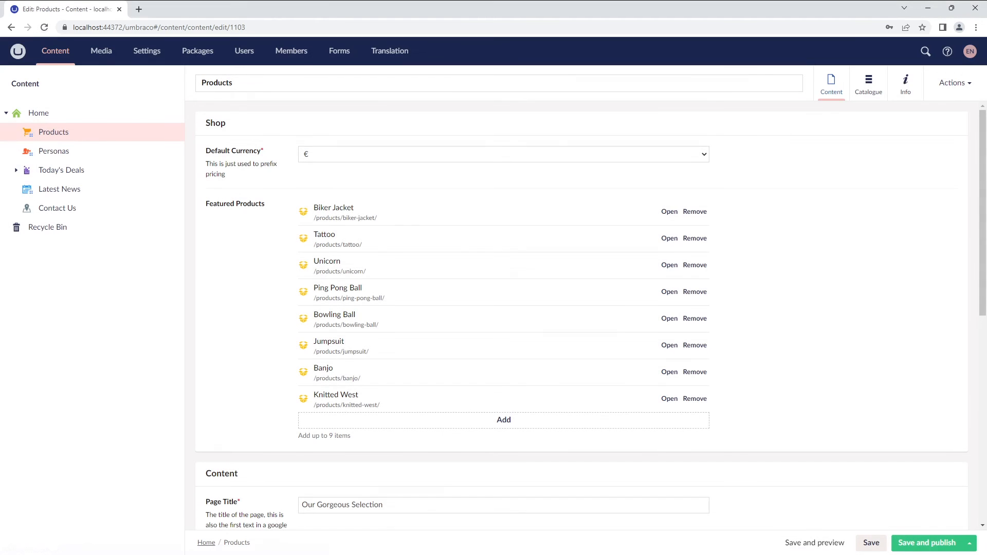
{"action": "mouse_move", "coordinate": [57, 208]}
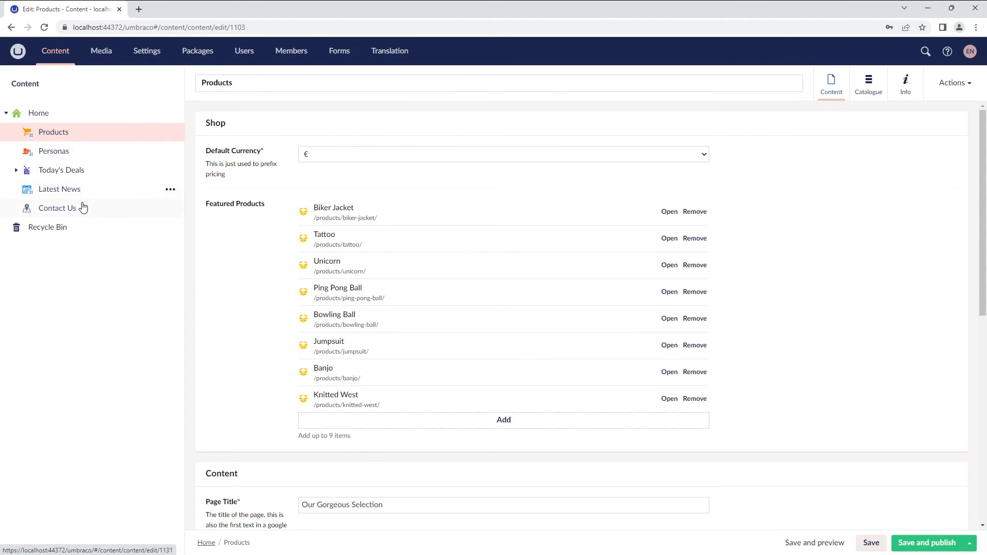
{"action": "mouse_move", "coordinate": [79, 140]}
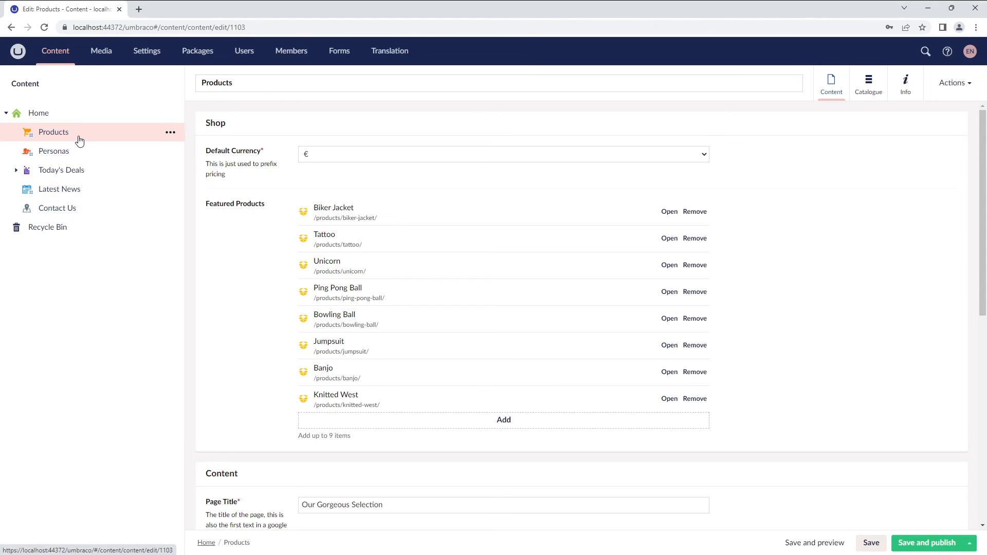
{"action": "mouse_move", "coordinate": [74, 211]}
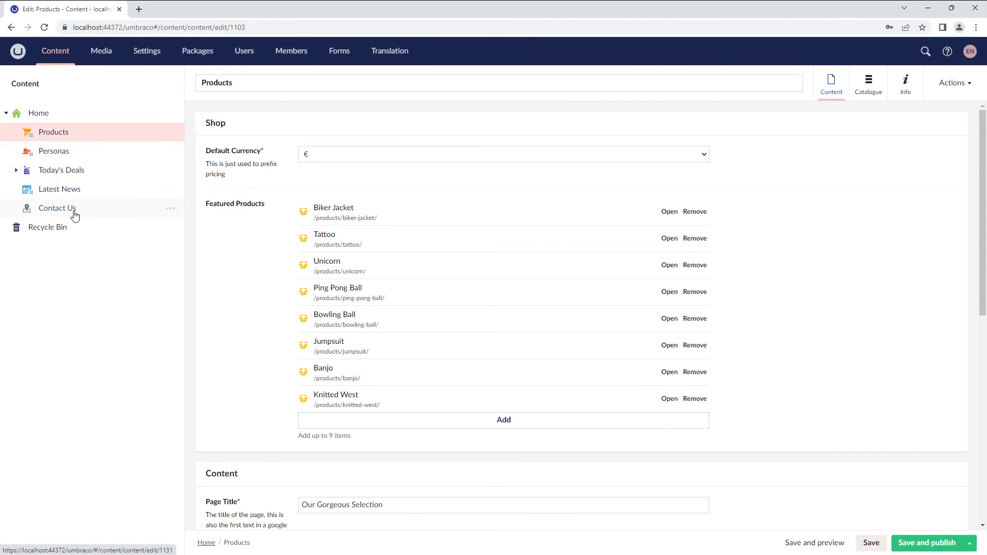
{"action": "mouse_move", "coordinate": [508, 161]}
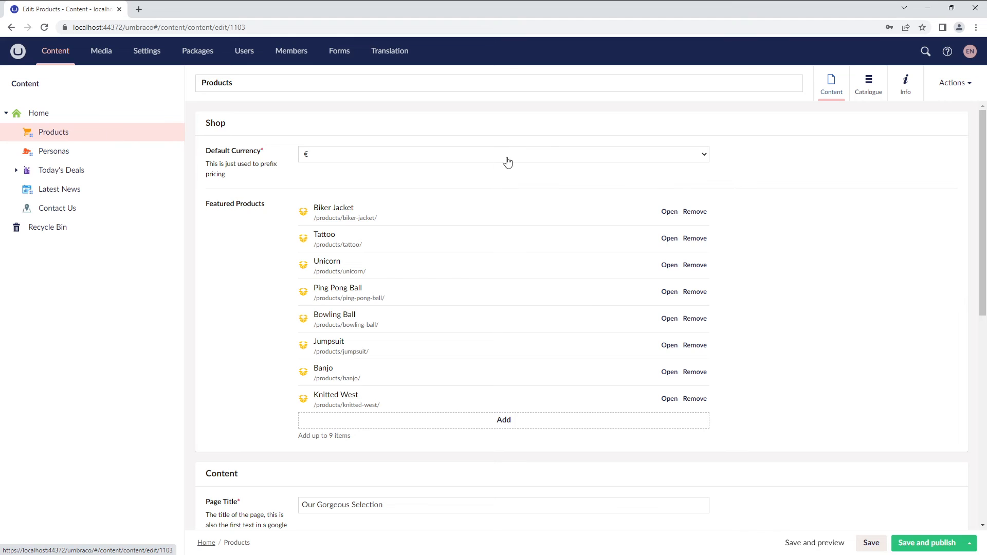
{"action": "left_click", "coordinate": [831, 82]}
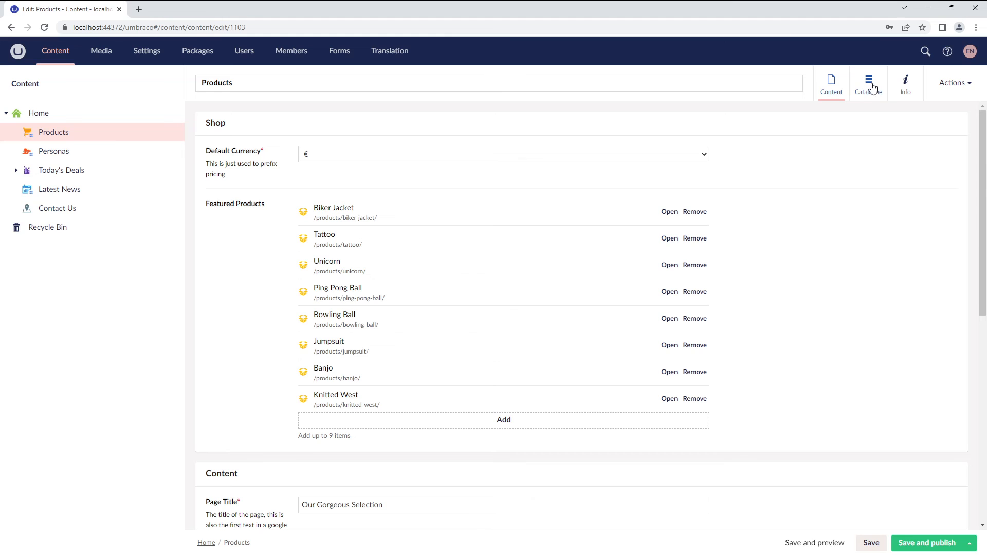
View the Catalogue listing of 10 products per page as a grid, then as a list
{"action": "left_click", "coordinate": [867, 83]}
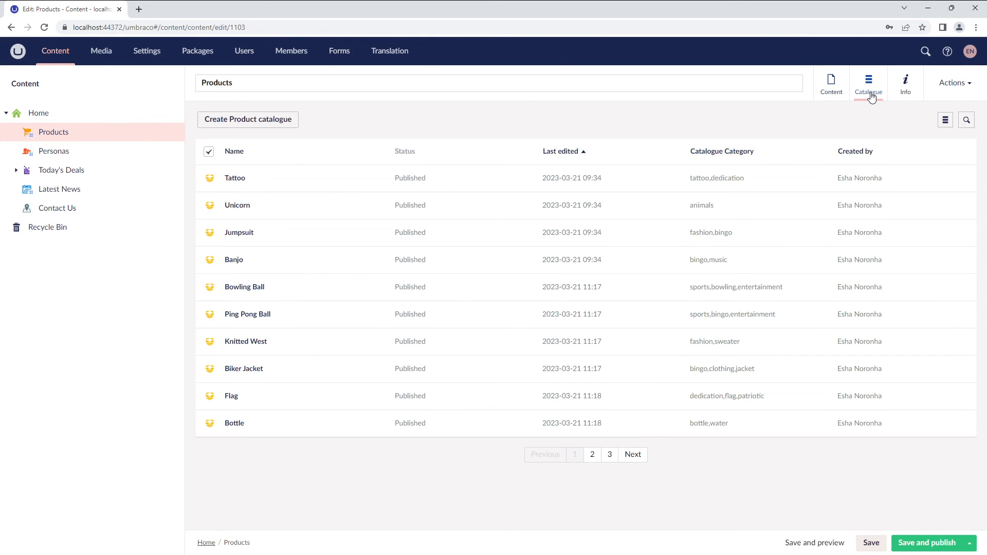
{"action": "mouse_move", "coordinate": [574, 411]}
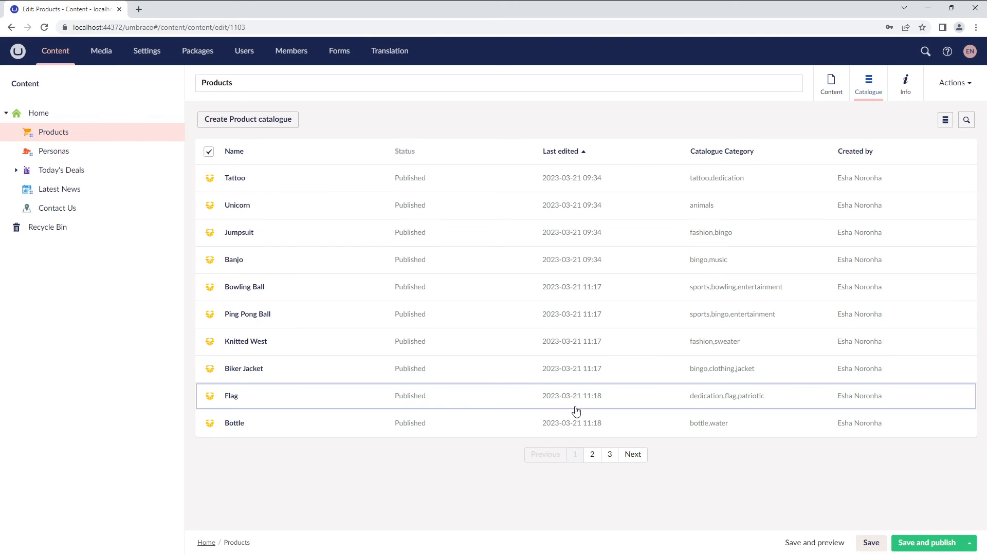
{"action": "mouse_move", "coordinate": [599, 476]}
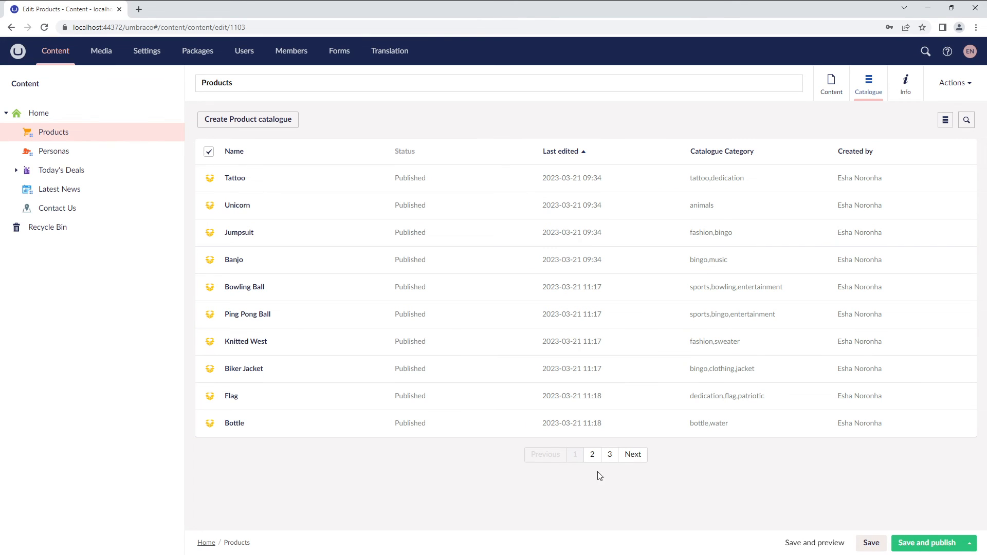
{"action": "mouse_move", "coordinate": [630, 472]}
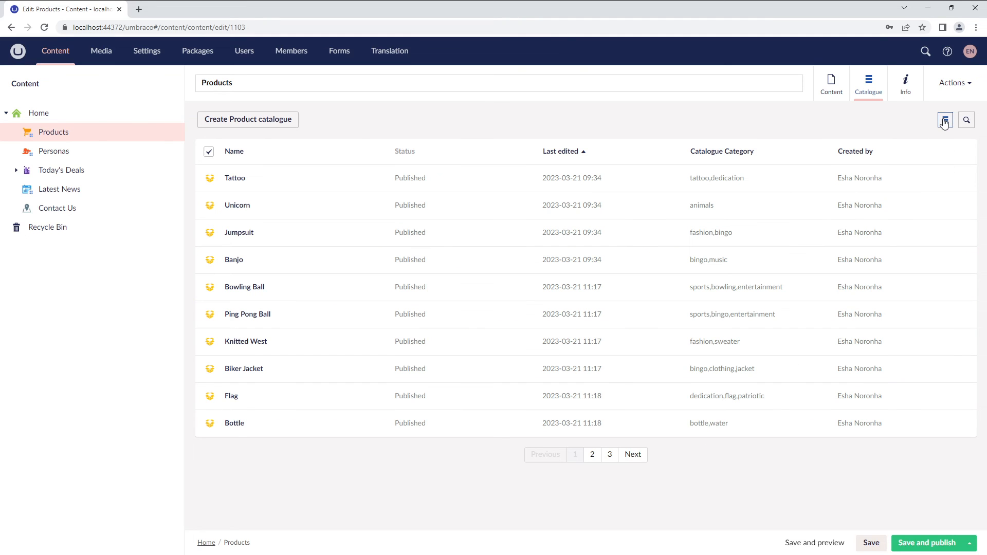
{"action": "left_click", "coordinate": [944, 120]}
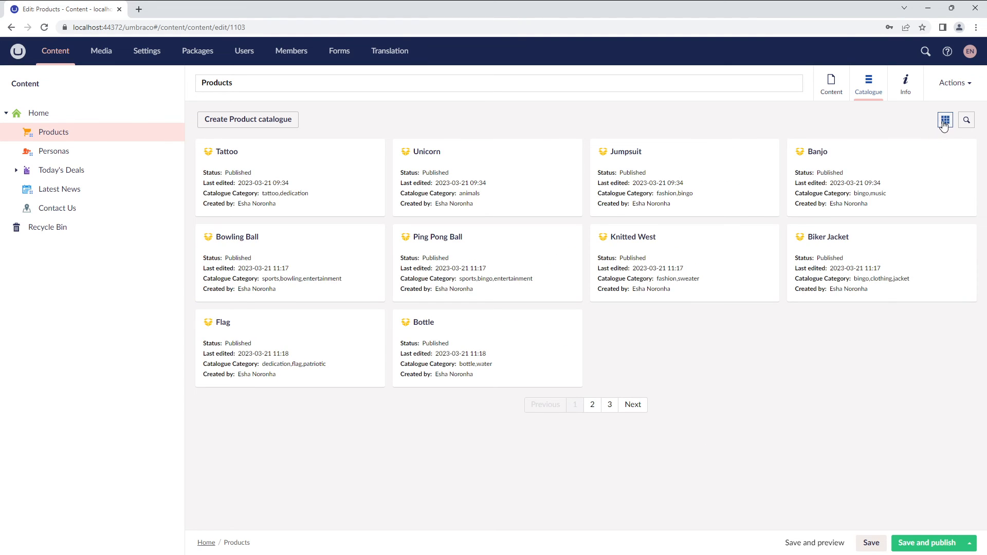
{"action": "left_click", "coordinate": [945, 120]}
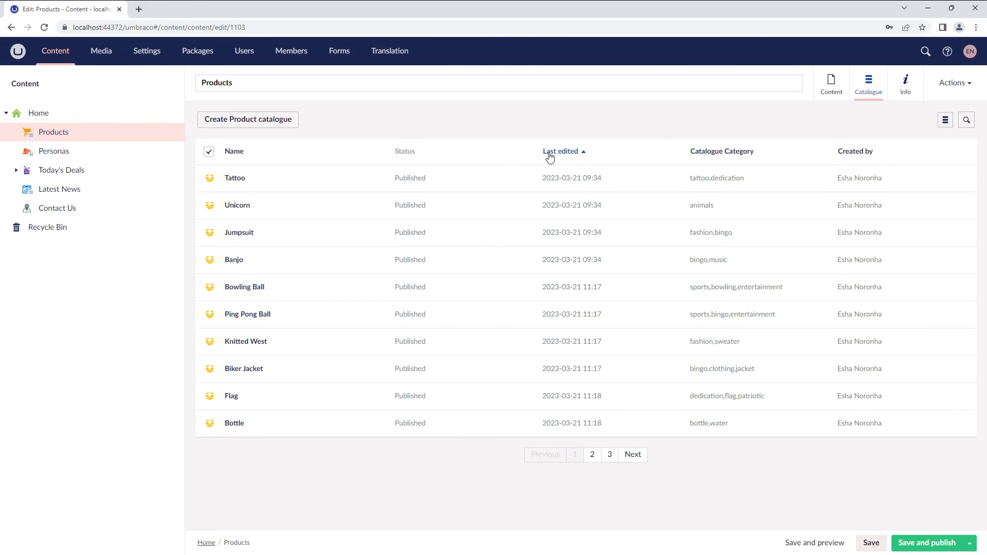
{"action": "mouse_move", "coordinate": [573, 162]}
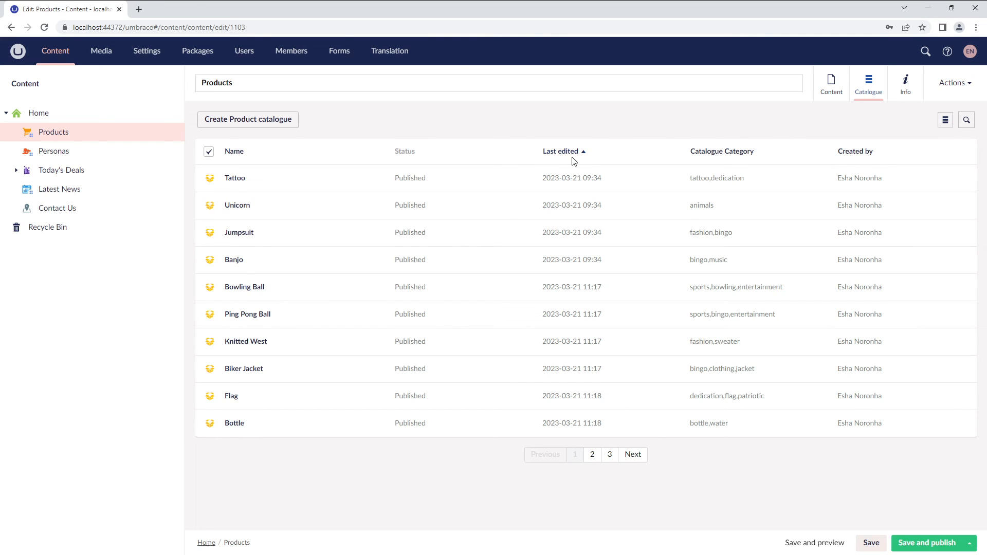
{"action": "mouse_move", "coordinate": [721, 151]}
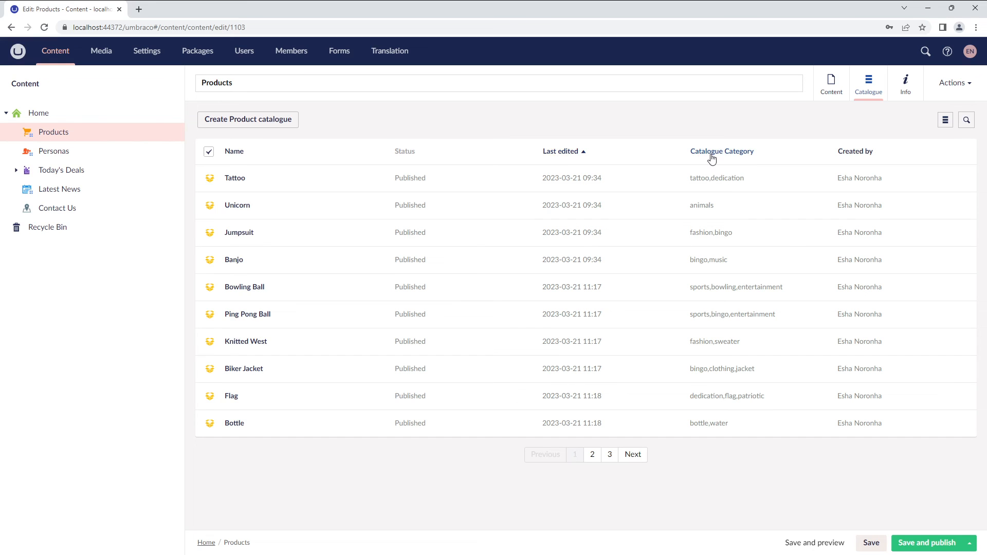
{"action": "mouse_move", "coordinate": [709, 357]}
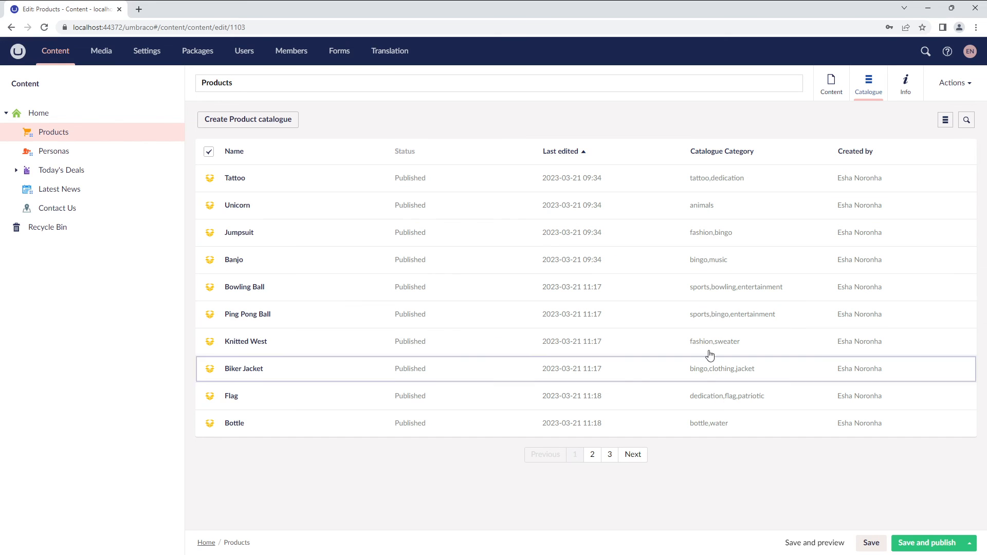
{"action": "mouse_move", "coordinate": [303, 178]}
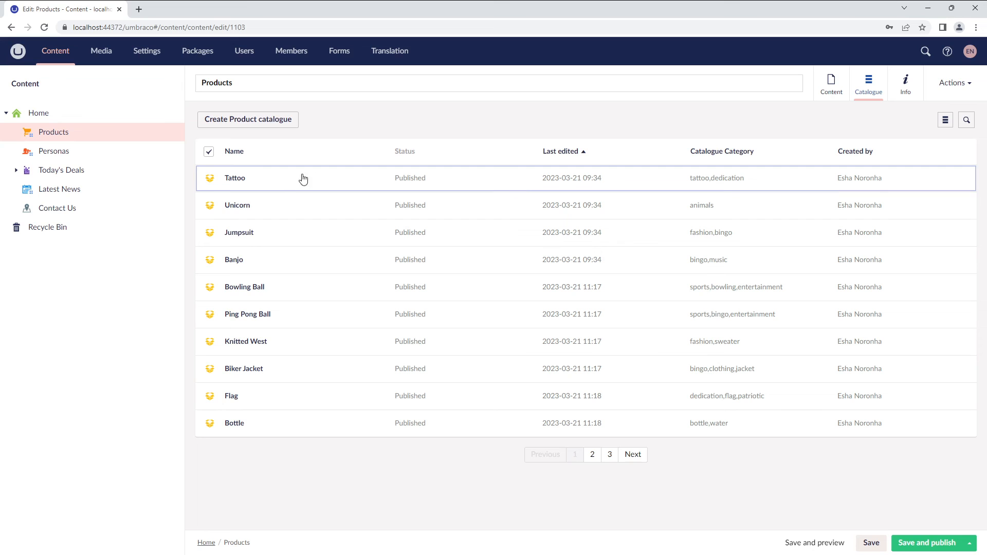
{"action": "left_click", "coordinate": [209, 233]}
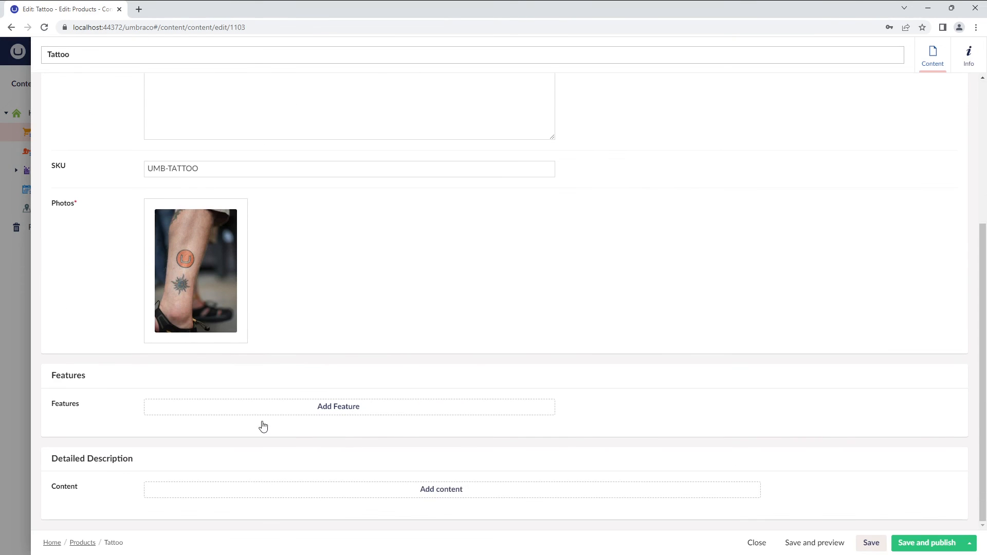
{"action": "left_click", "coordinate": [441, 489]}
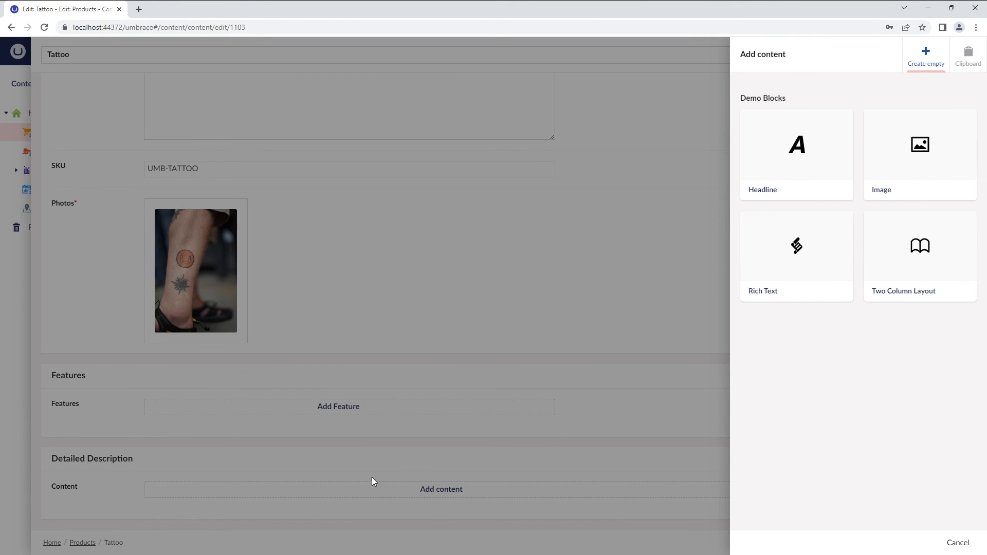
{"action": "left_click", "coordinate": [796, 155]}
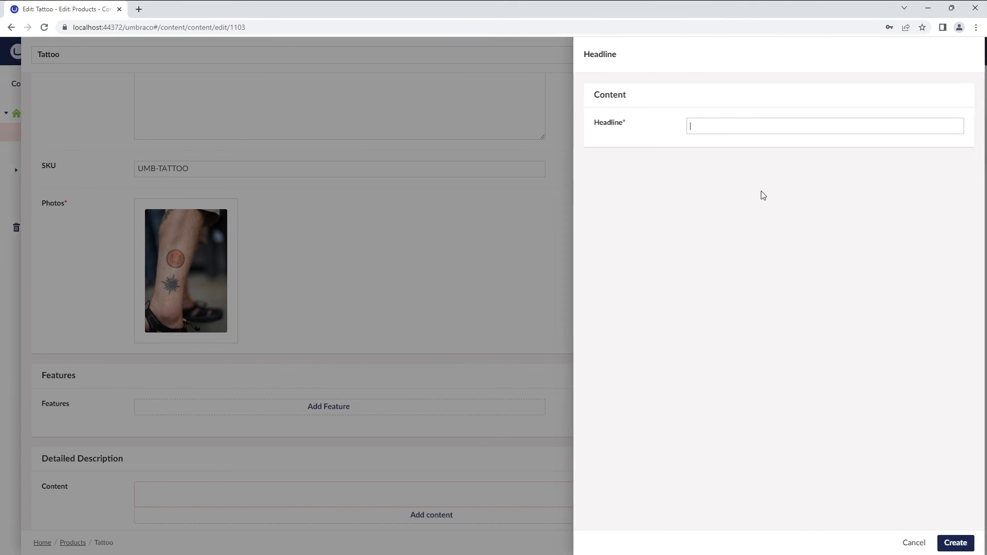
{"action": "left_click", "coordinate": [912, 543]}
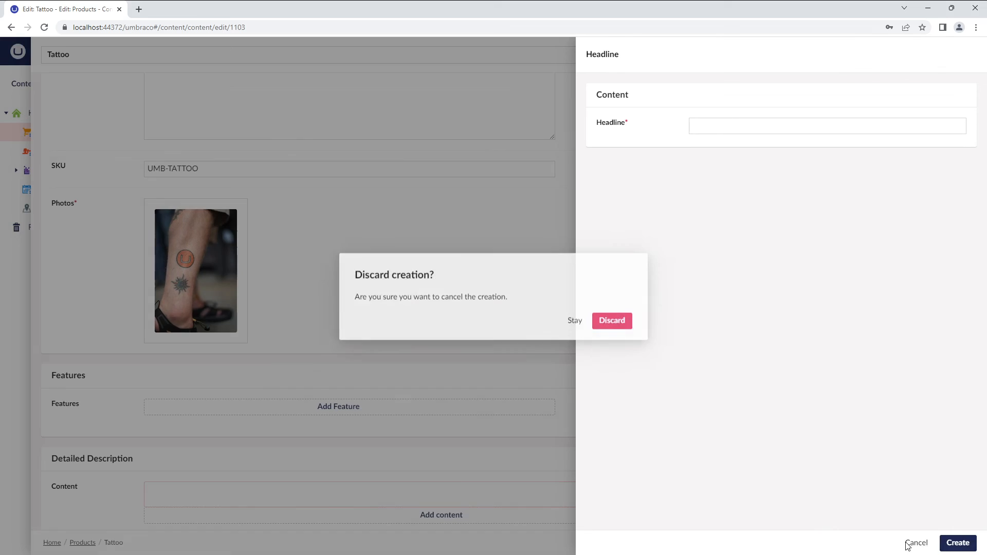
{"action": "left_click", "coordinate": [611, 321]}
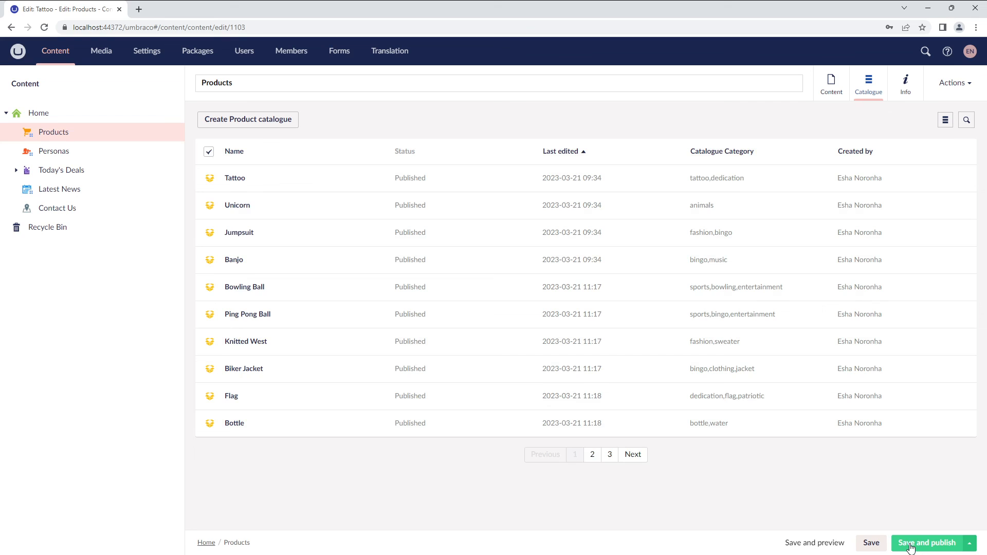
Save and publish the Products page and dismiss the published notification
{"action": "left_click", "coordinate": [928, 543]}
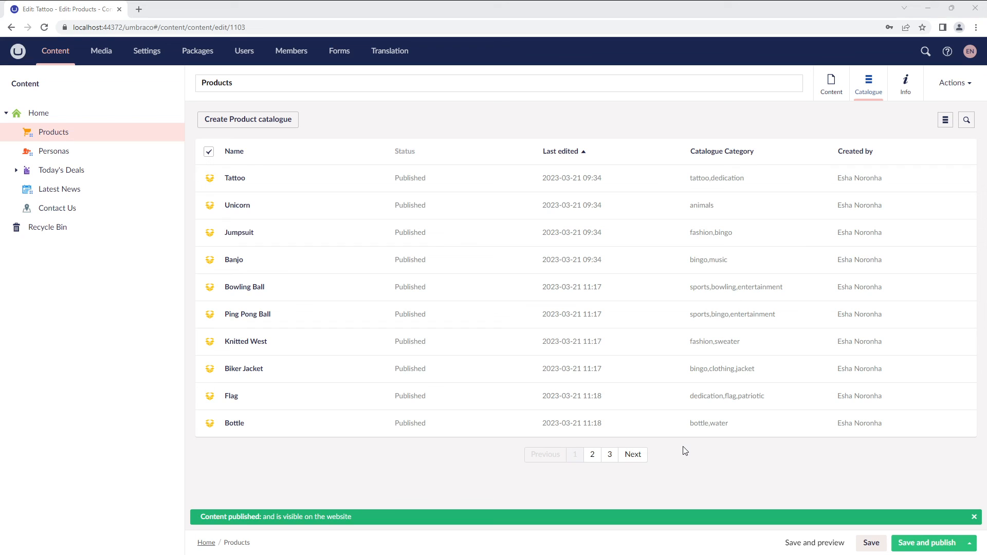
{"action": "left_click", "coordinate": [974, 517]}
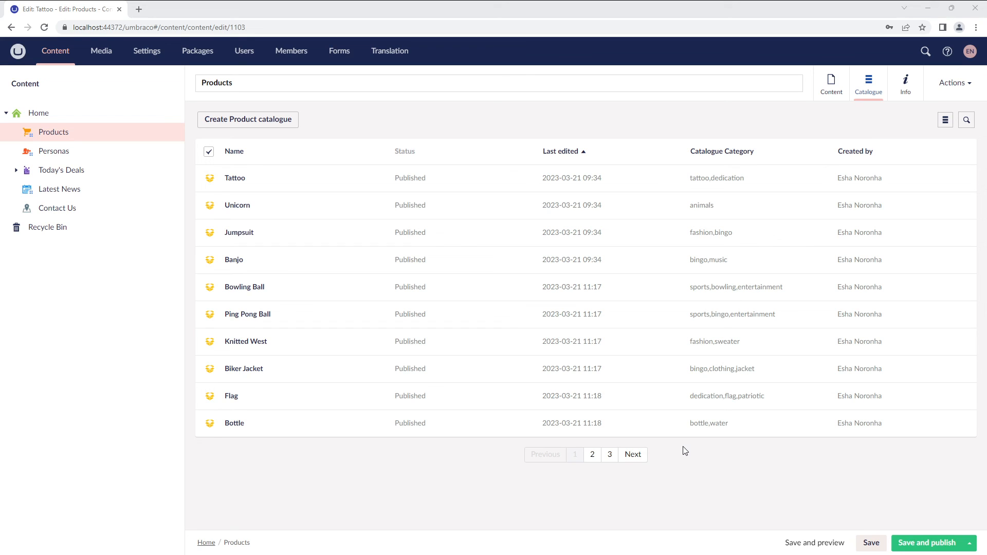